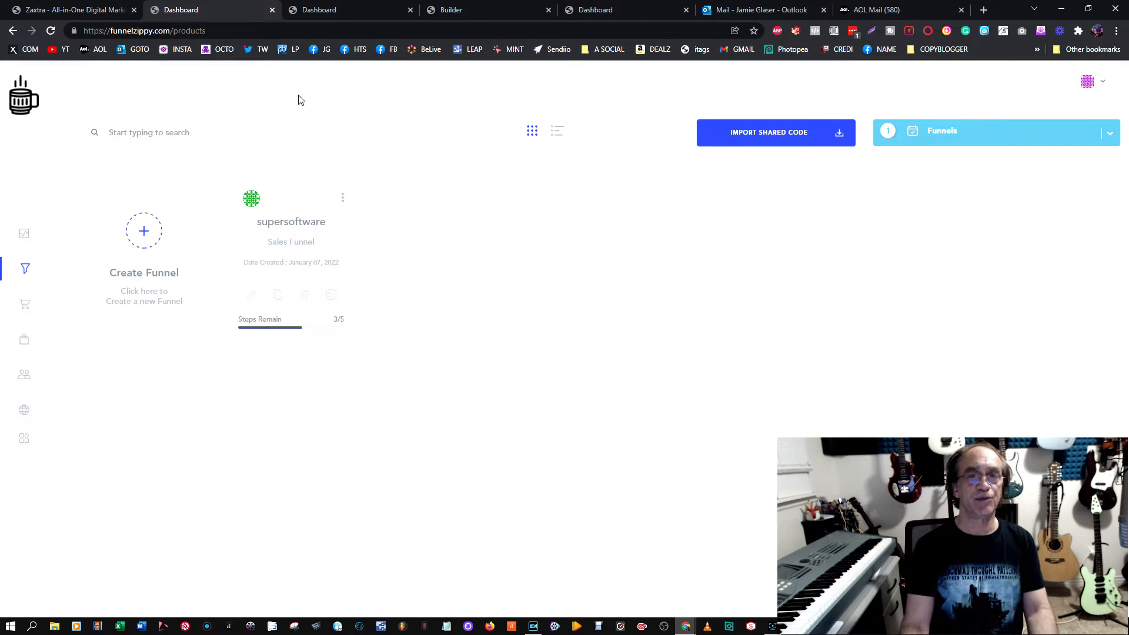
pyautogui.moveTo(701, 396)
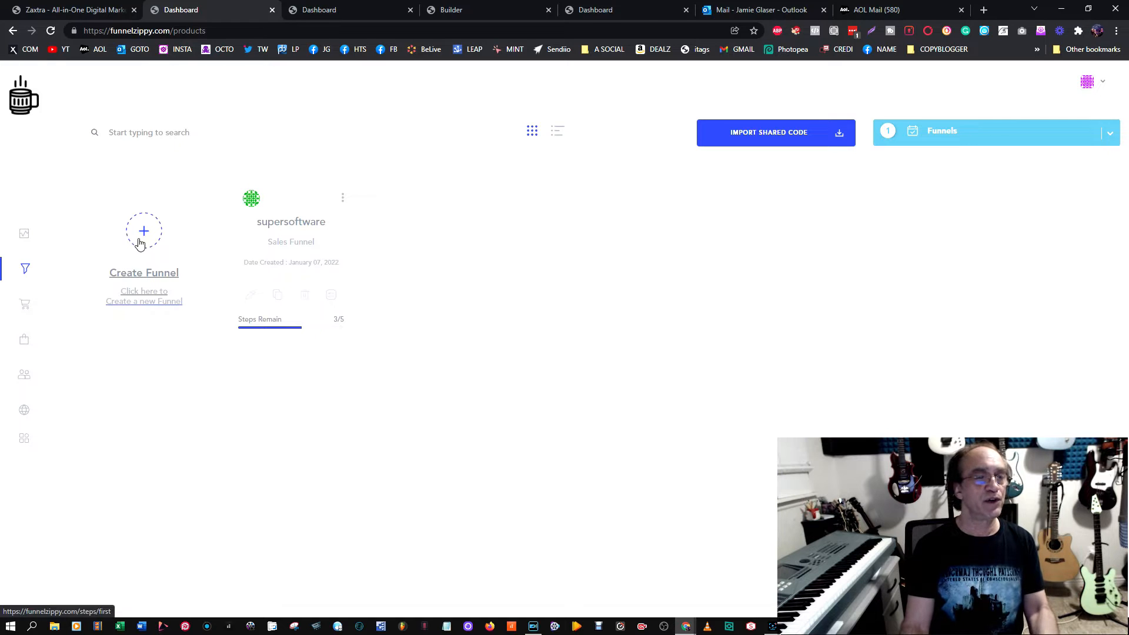
# Start a new funnel and choose Product Launch as its type.
pyautogui.click(143, 232)
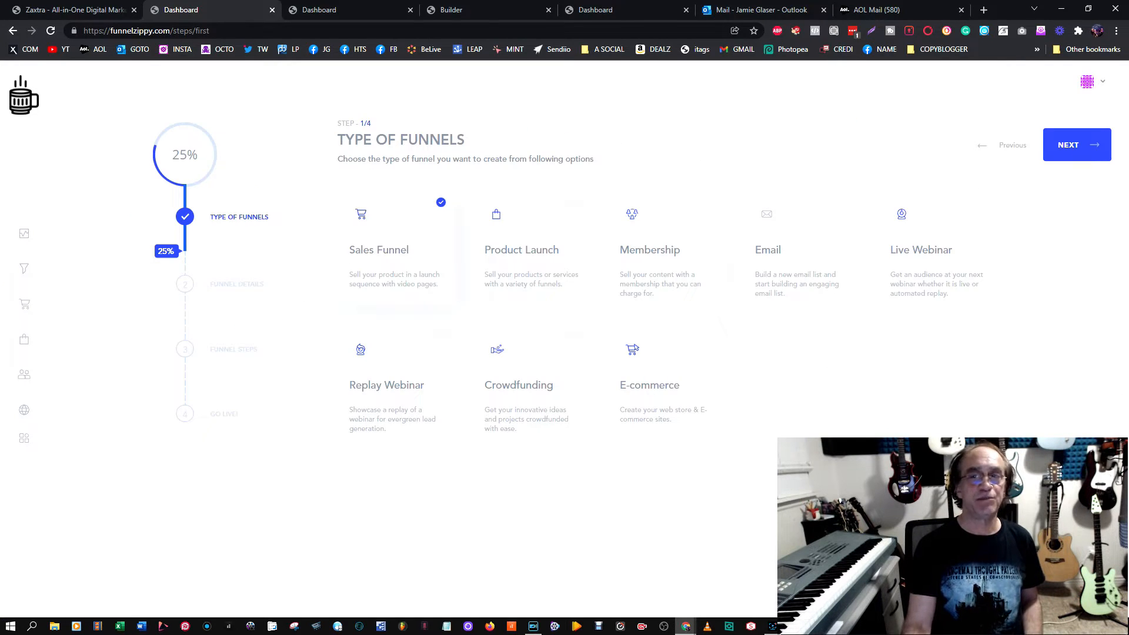
pyautogui.moveTo(352, 270)
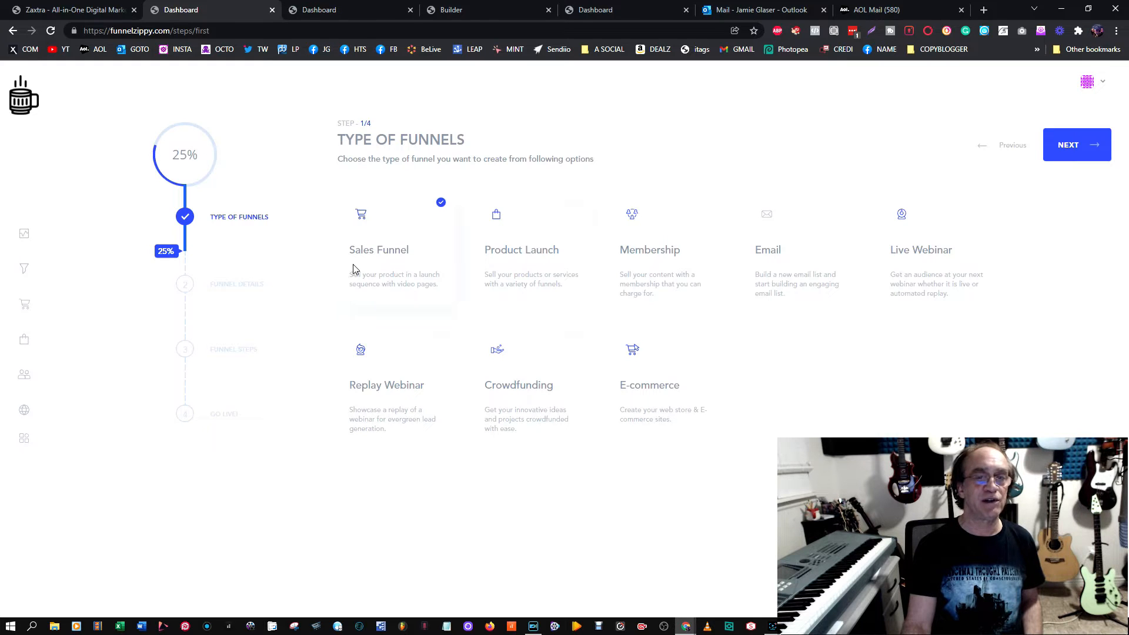
pyautogui.moveTo(433, 298)
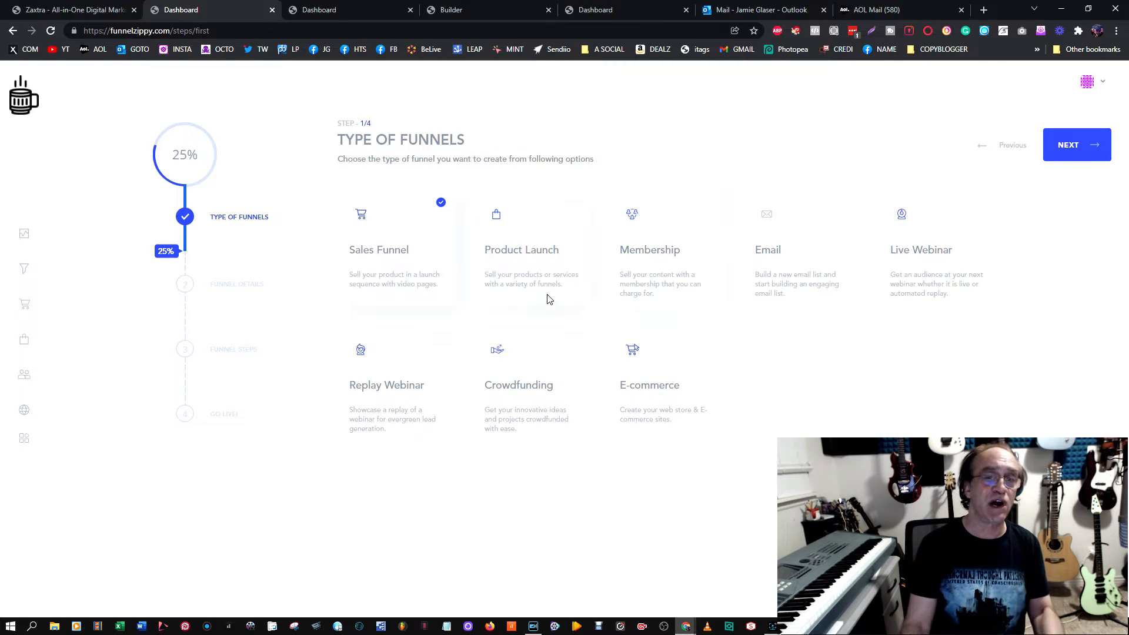
pyautogui.moveTo(652, 252)
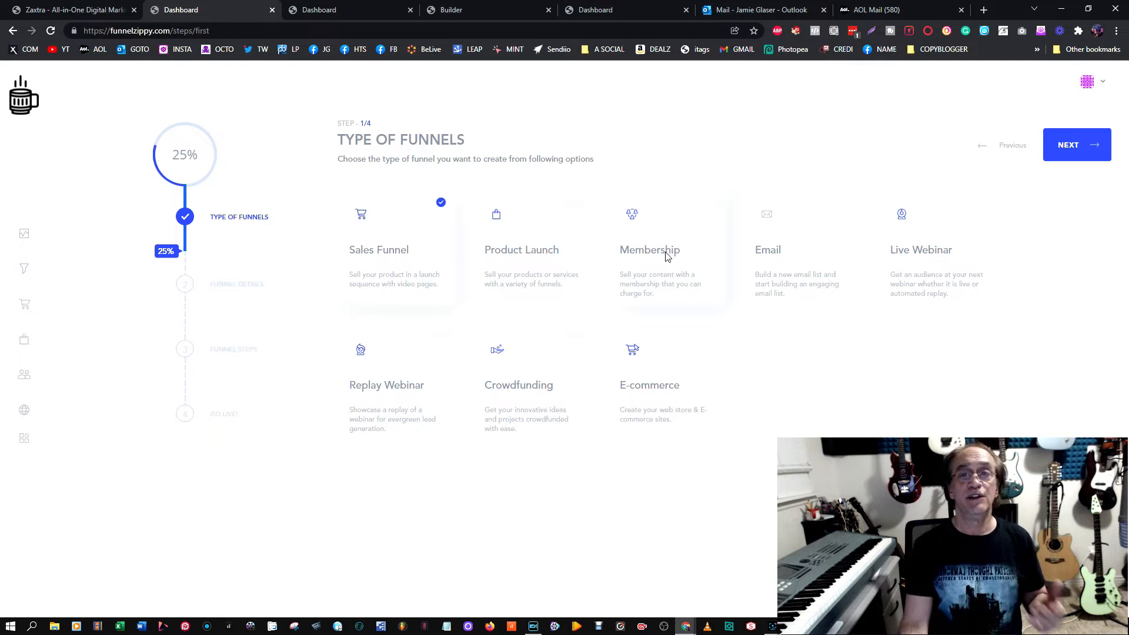
pyautogui.moveTo(758, 214)
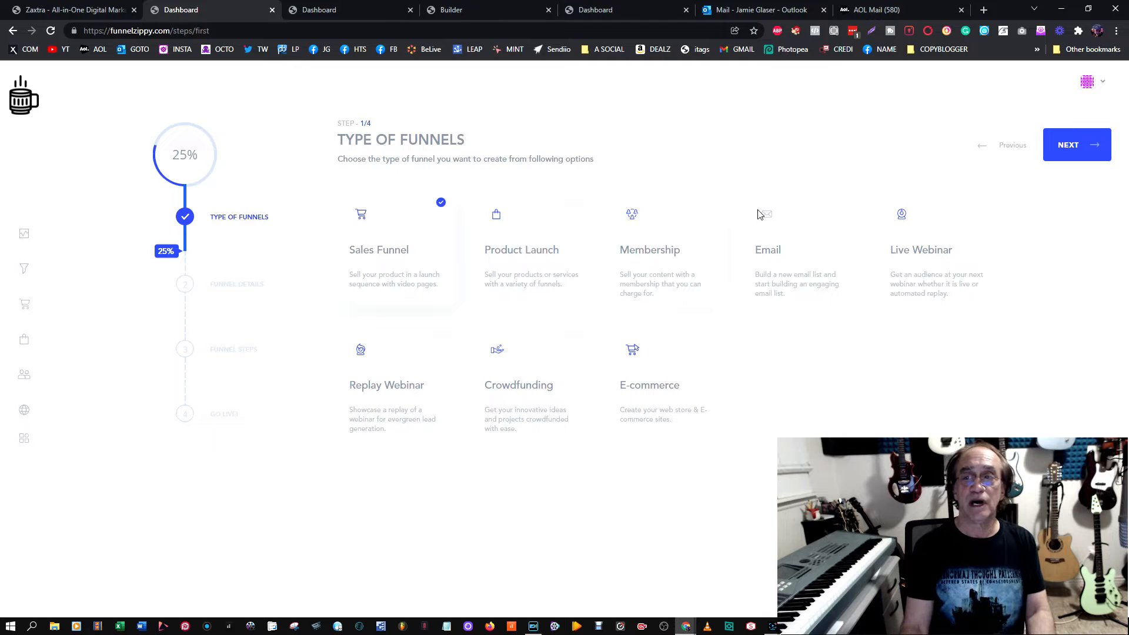
pyautogui.moveTo(999, 300)
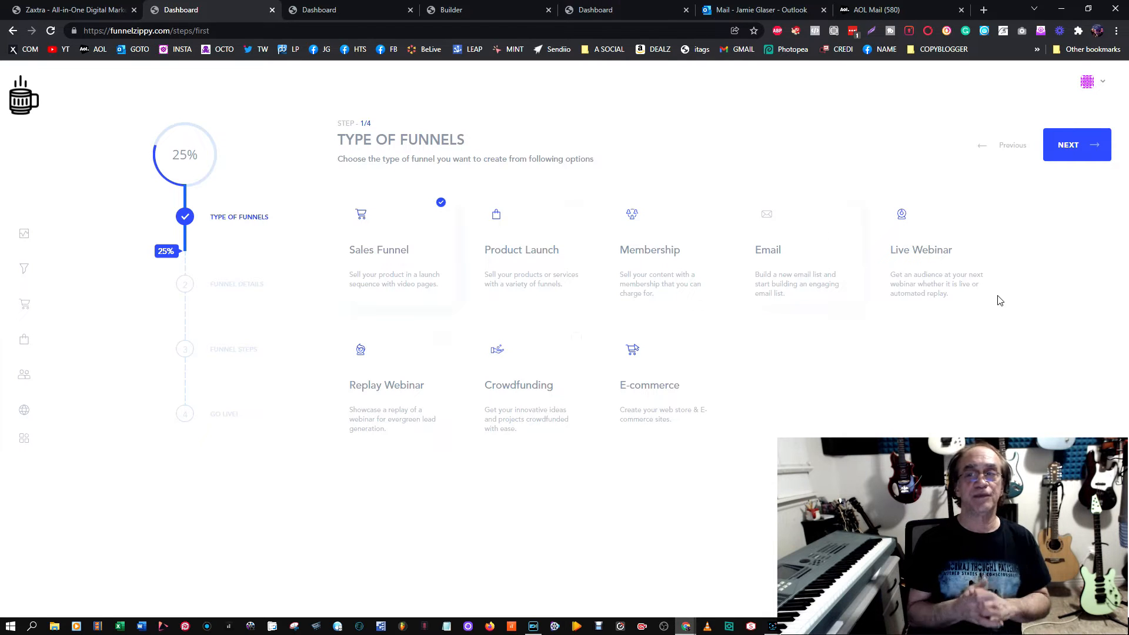
pyautogui.moveTo(906, 389)
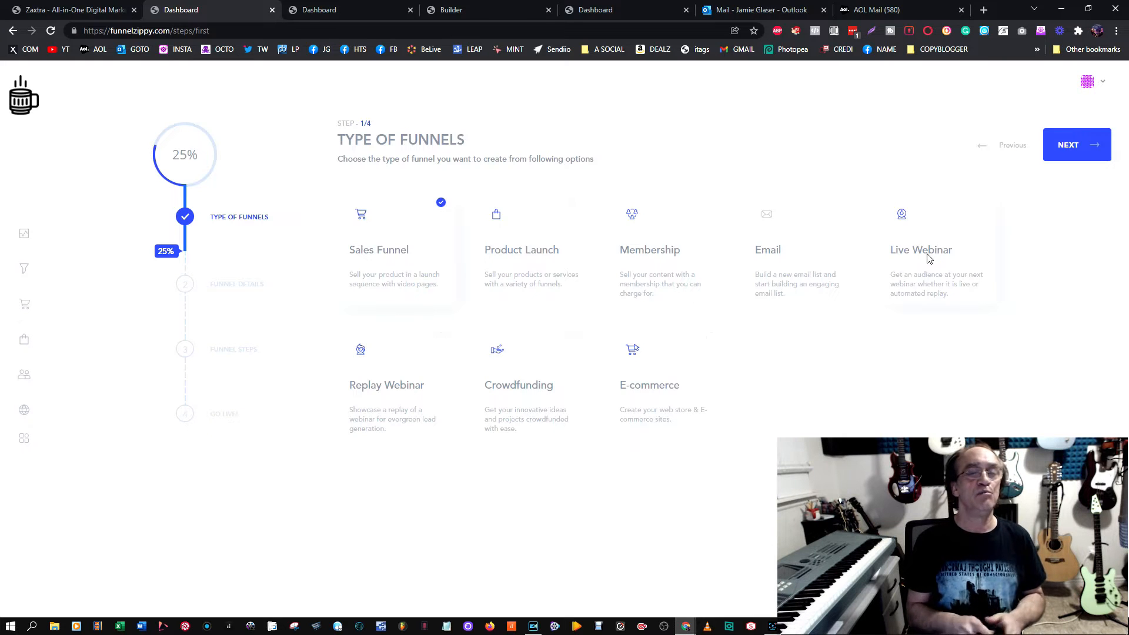
pyautogui.moveTo(460, 395)
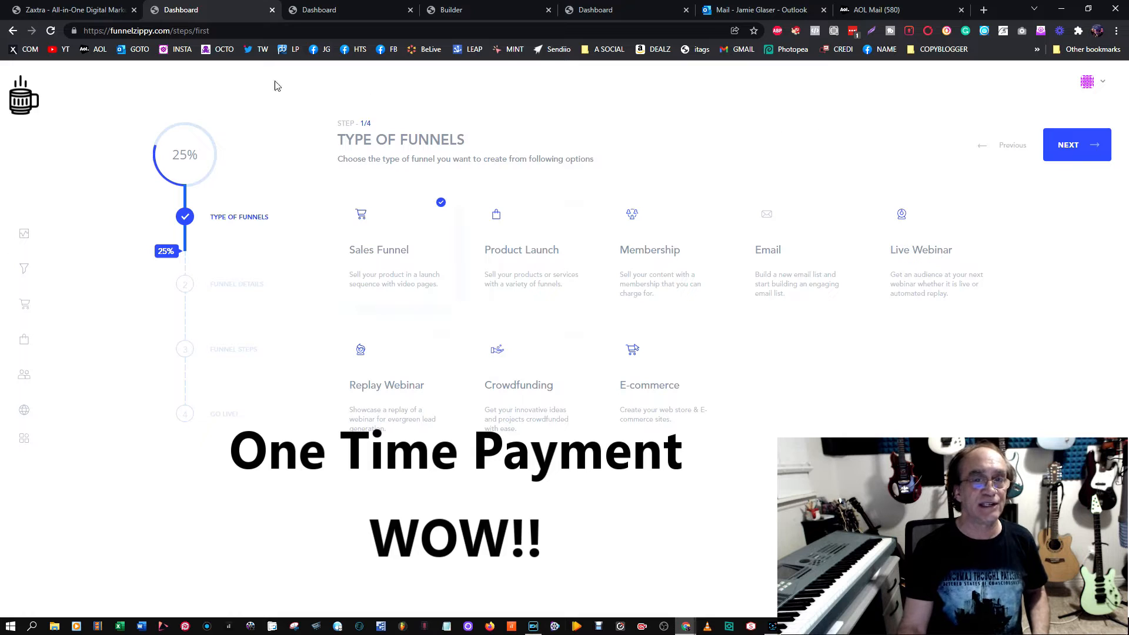
pyautogui.moveTo(315, 190)
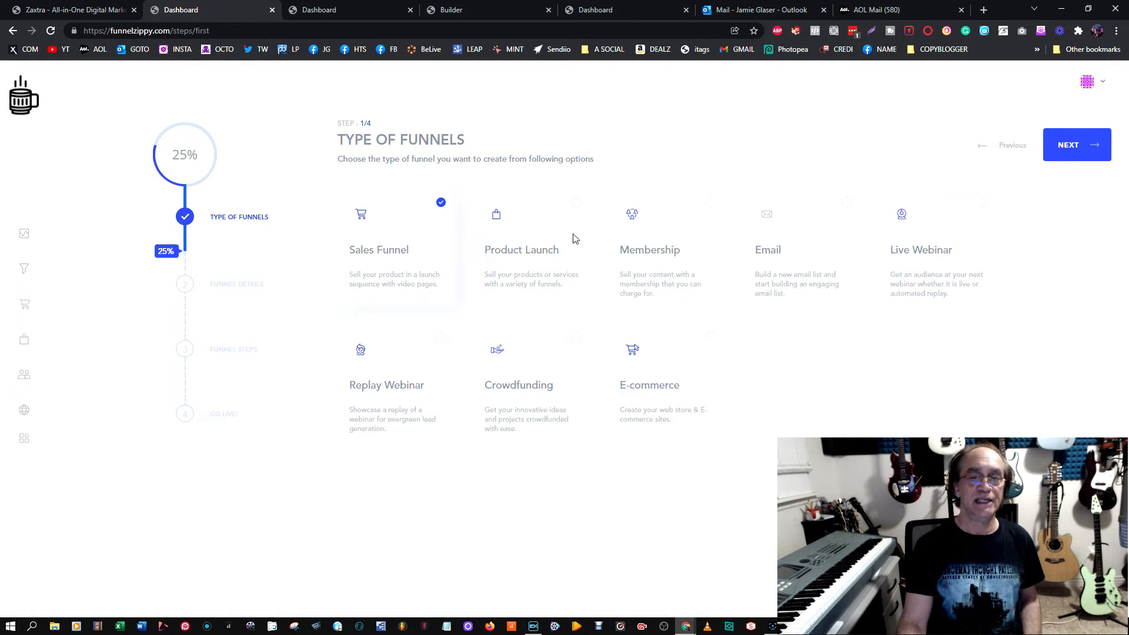
pyautogui.click(521, 249)
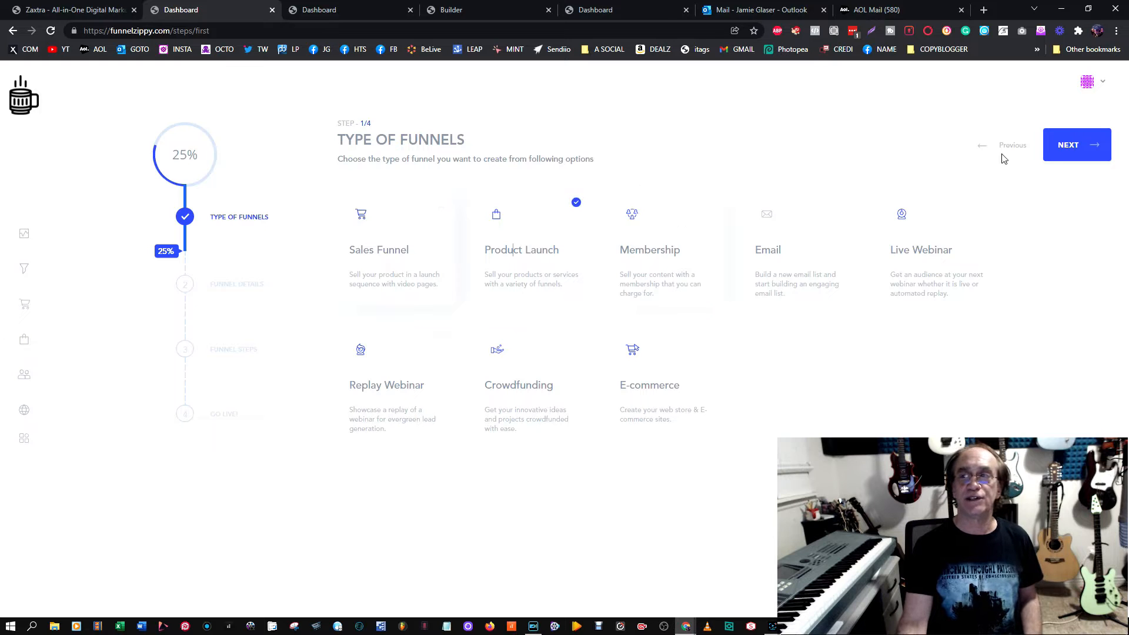
pyautogui.moveTo(979, 171)
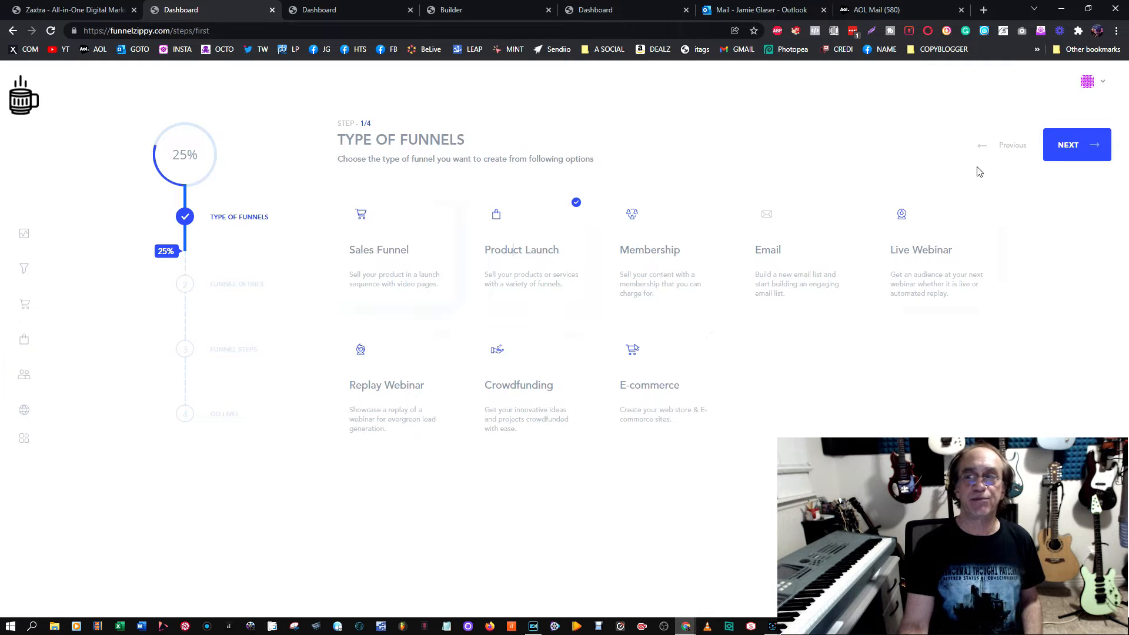
# Fill the funnel details with name review101, tags reviews, software, and web address review101.
pyautogui.click(1076, 145)
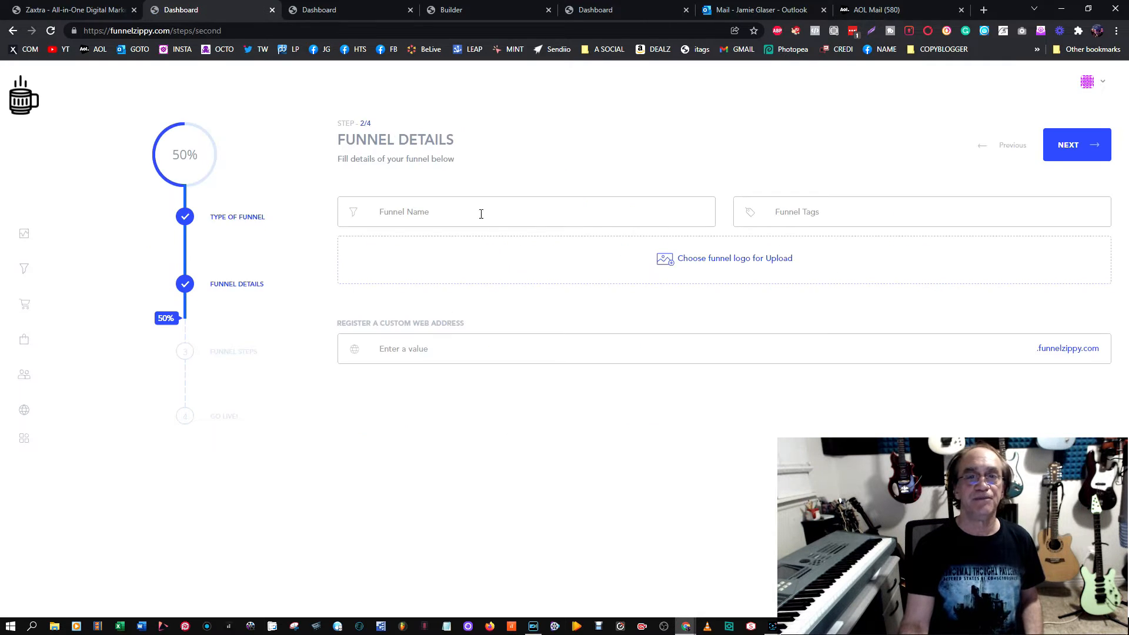
pyautogui.write('review')
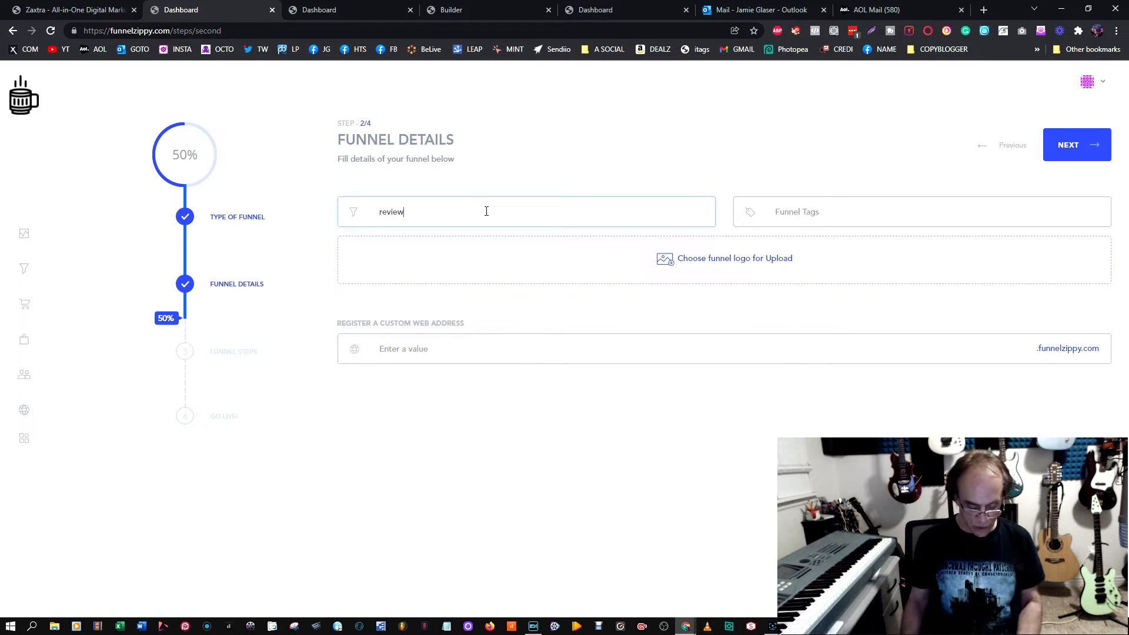
pyautogui.write('101')
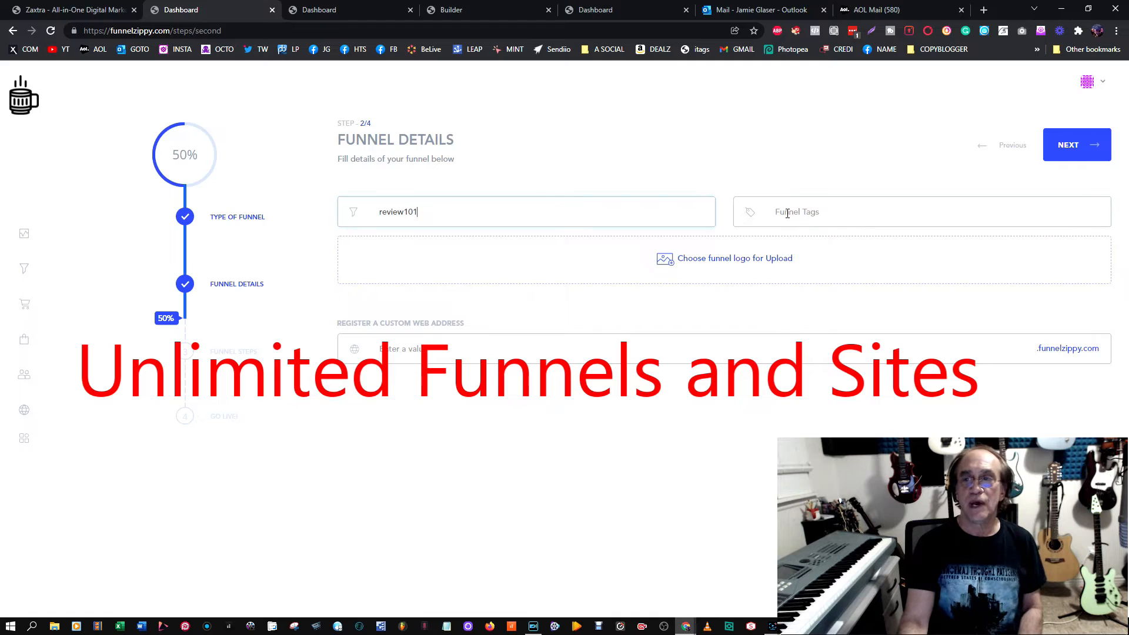
pyautogui.write('reviews, softwa')
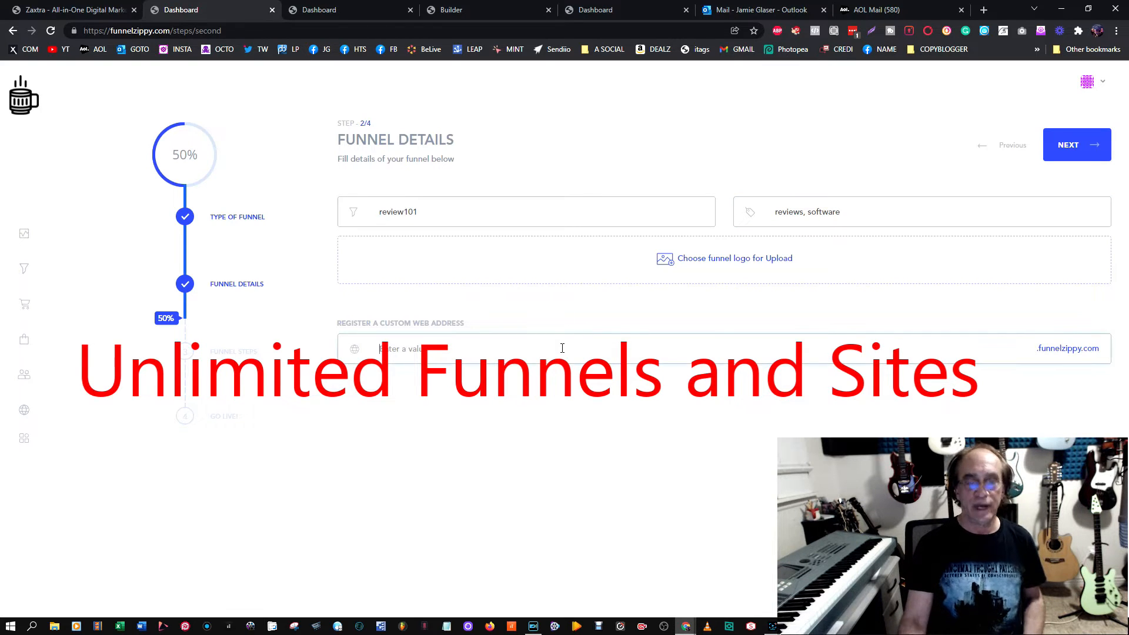
pyautogui.write('review101')
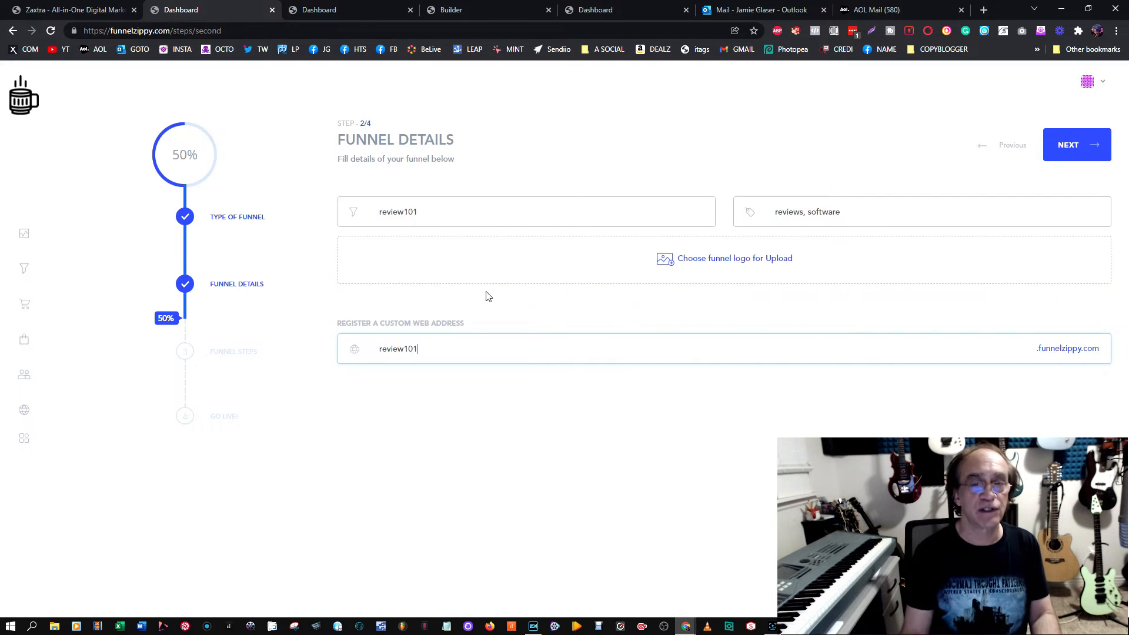
pyautogui.moveTo(587, 395)
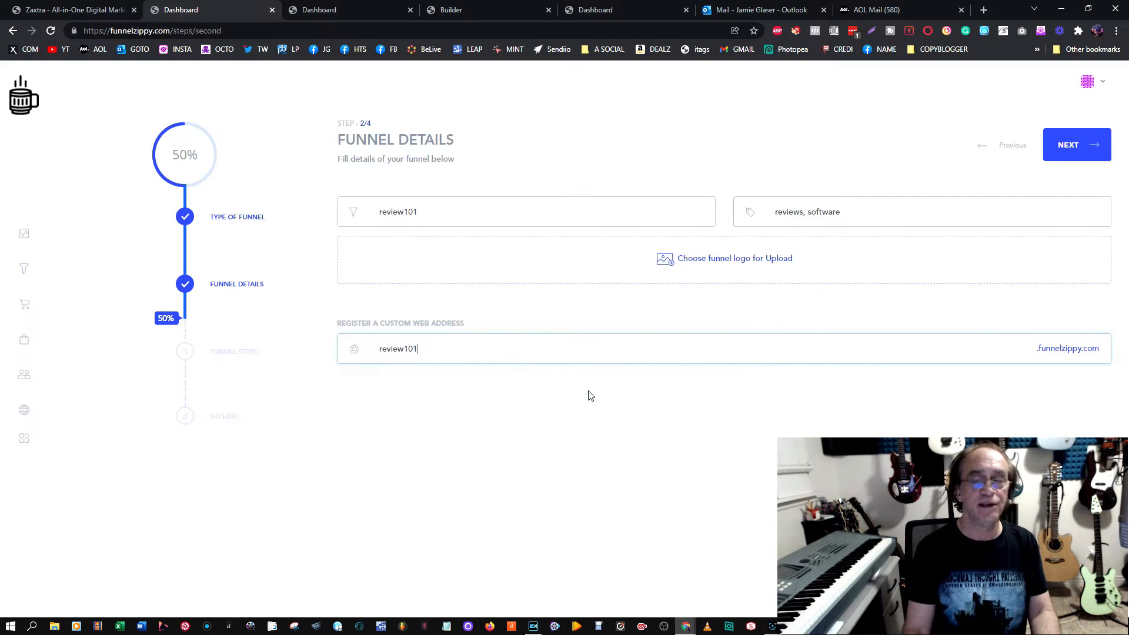
pyautogui.moveTo(752, 438)
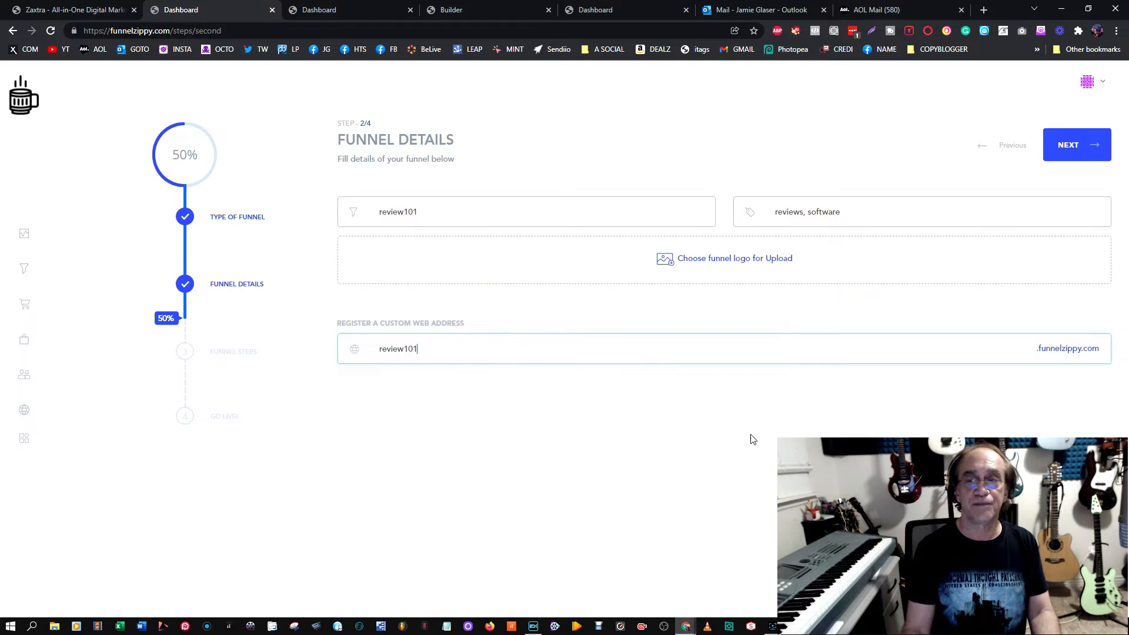
pyautogui.moveTo(1076, 144)
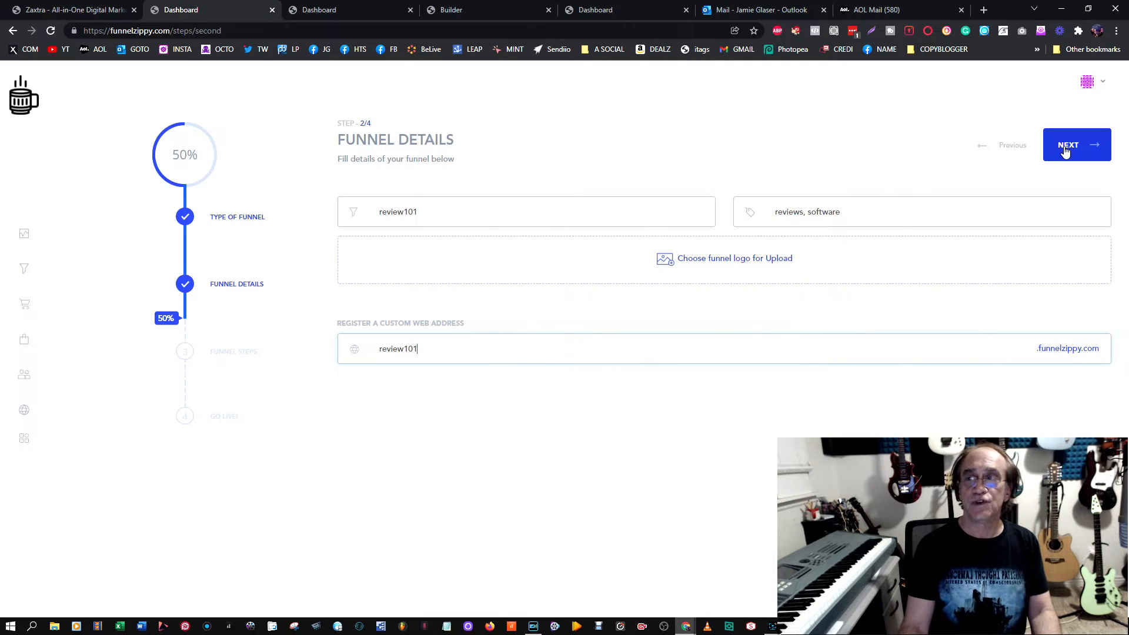
# Advance to Funnel Steps and expand the Order step to show its page URL.
pyautogui.click(1076, 145)
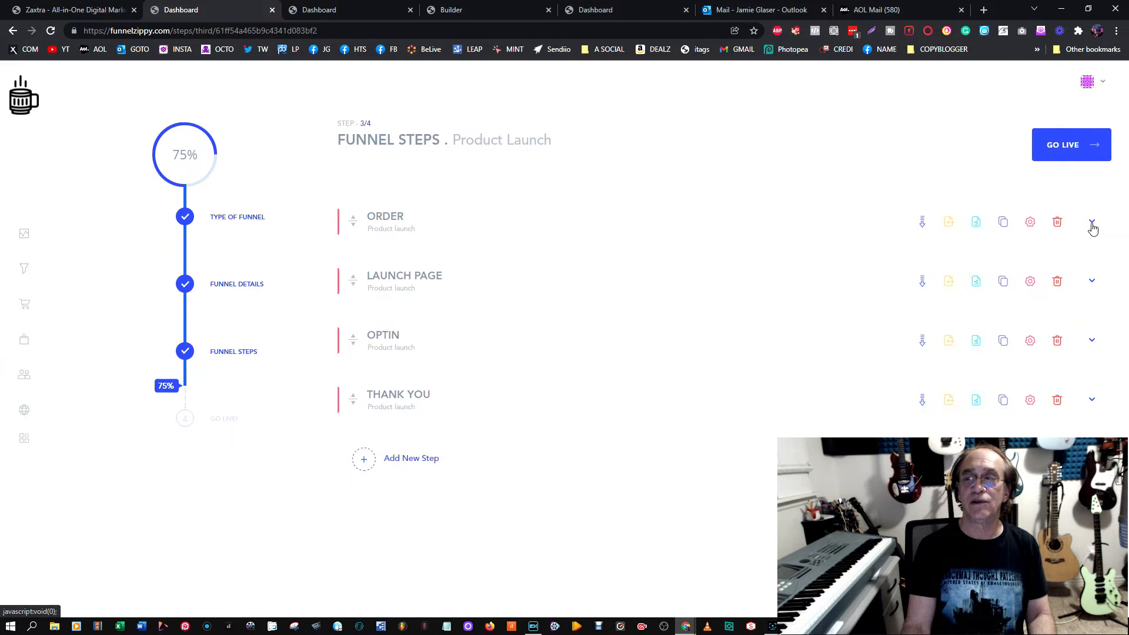
pyautogui.click(1091, 222)
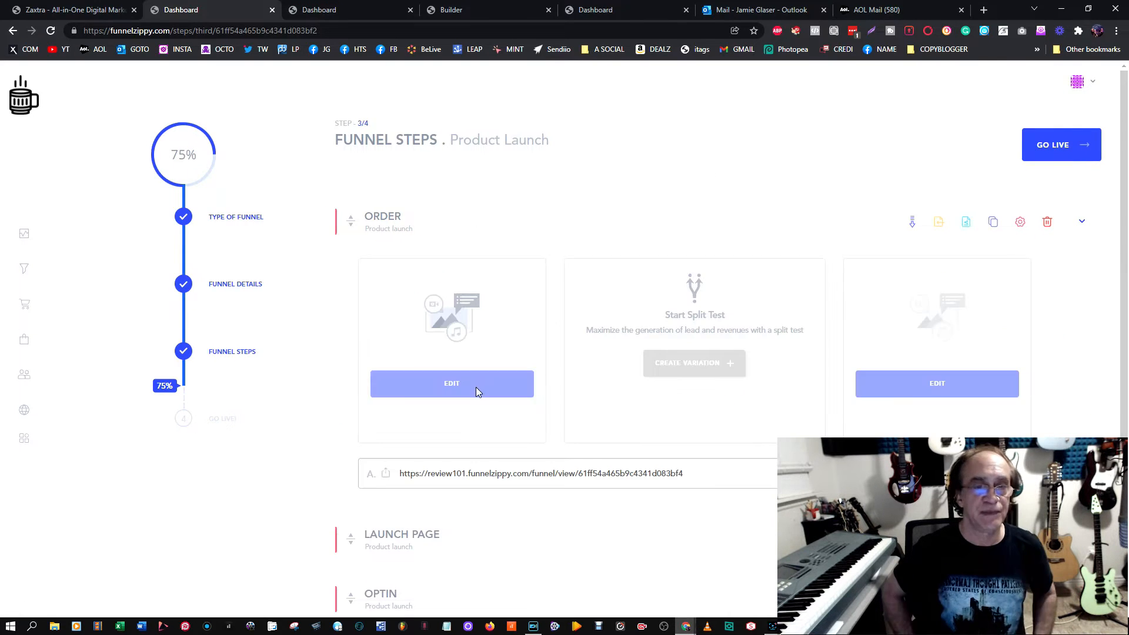
# Open the Order page in the page builder.
pyautogui.click(451, 383)
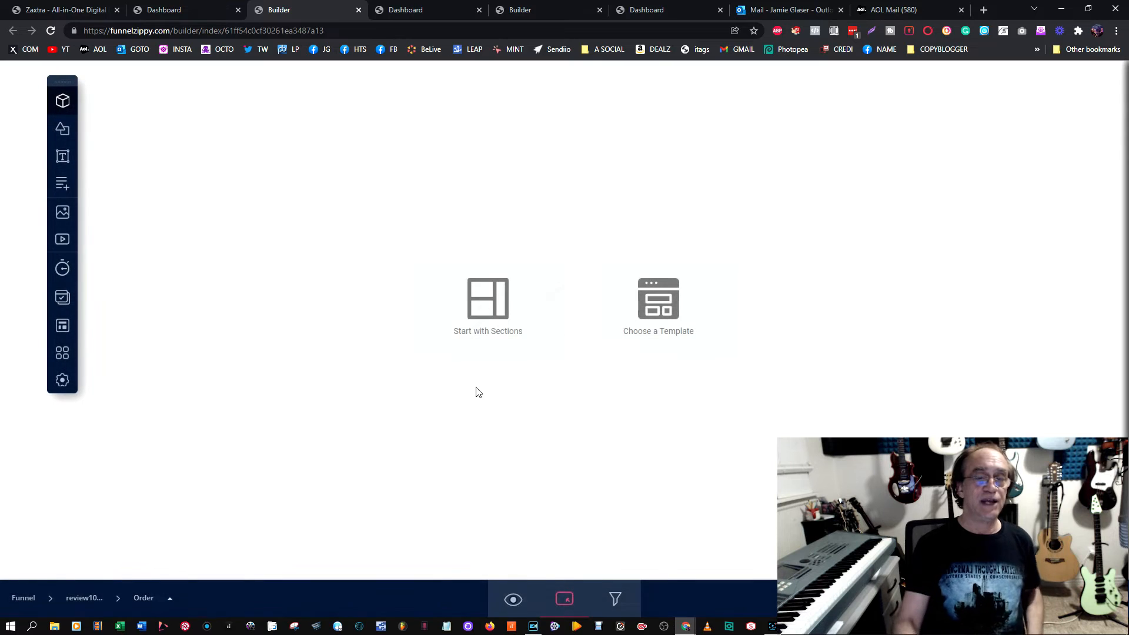
pyautogui.moveTo(487, 316)
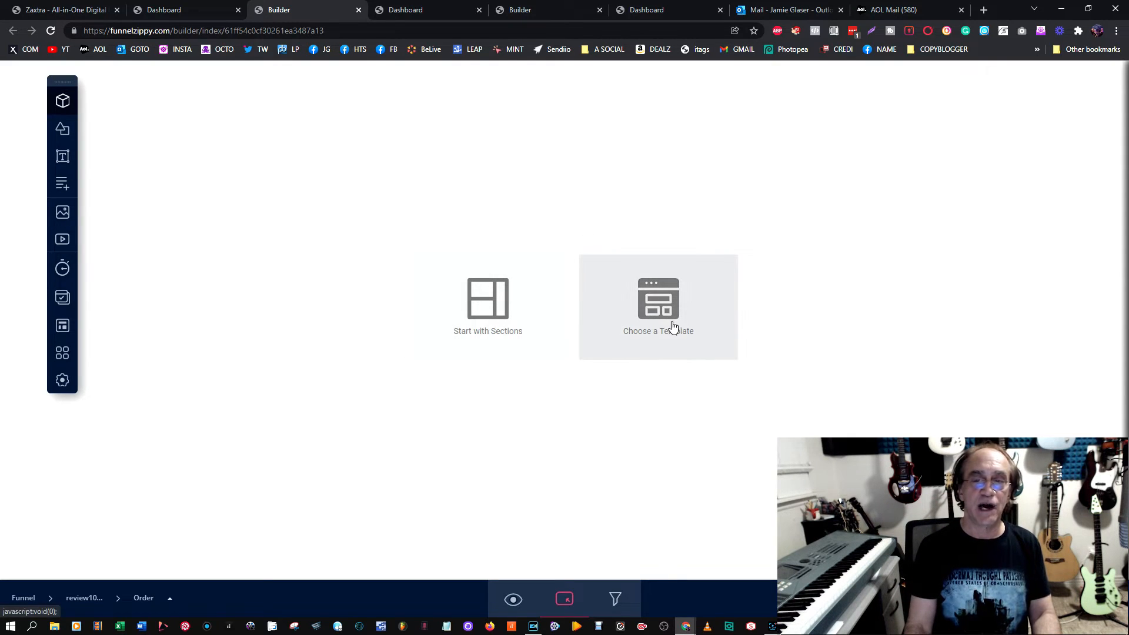
# Filter the gallery to Launch Page templates and apply the third template to the page.
pyautogui.click(657, 302)
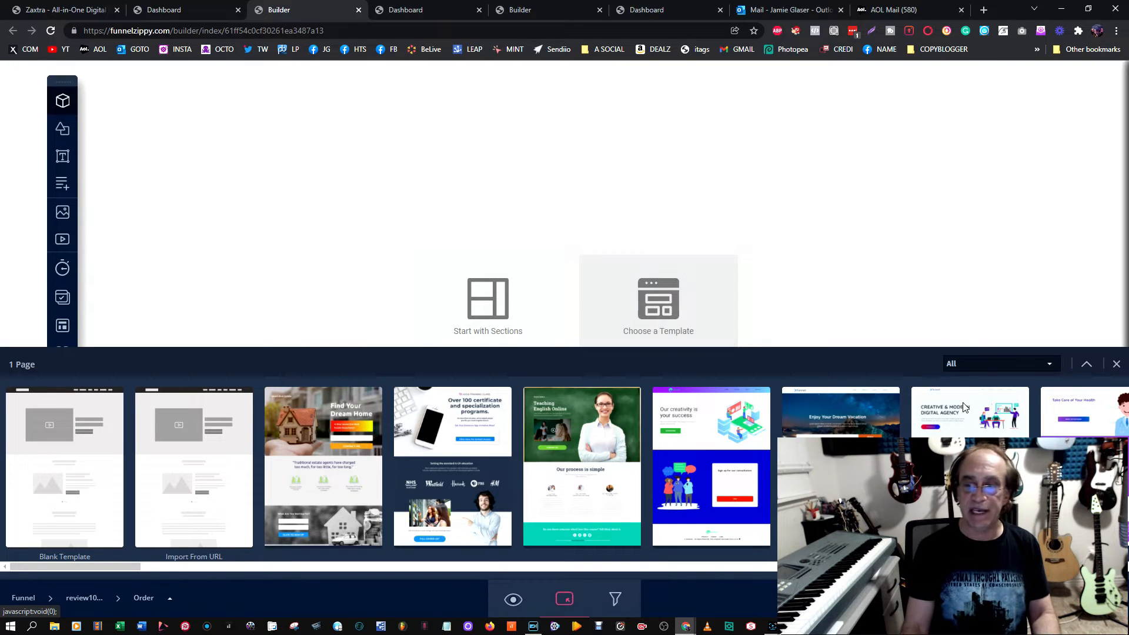
pyautogui.click(1000, 363)
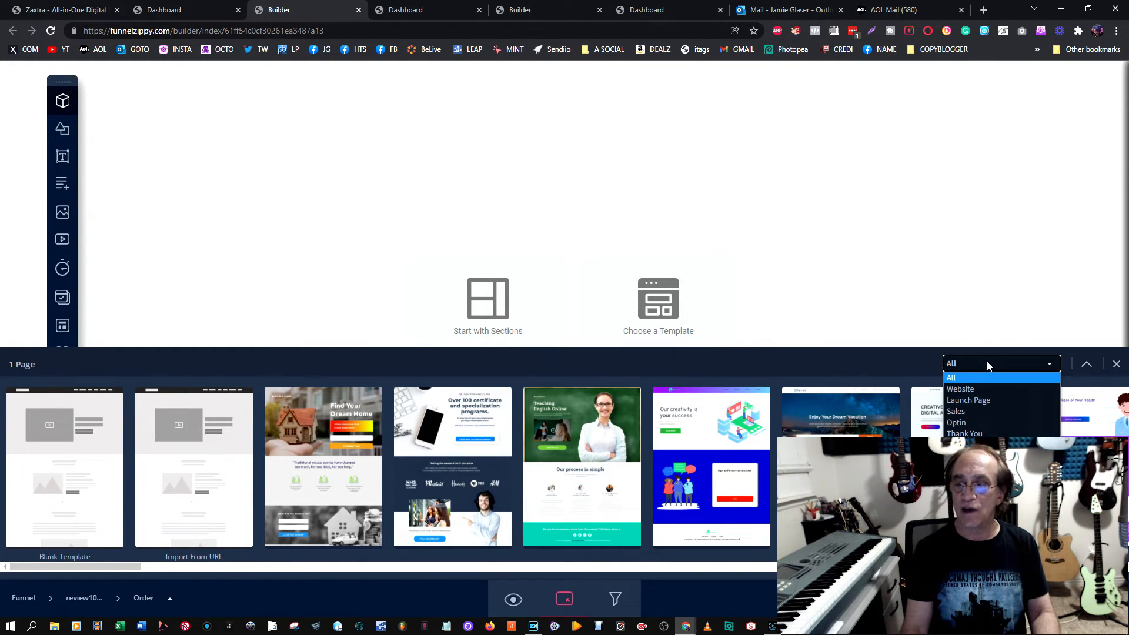
pyautogui.click(968, 400)
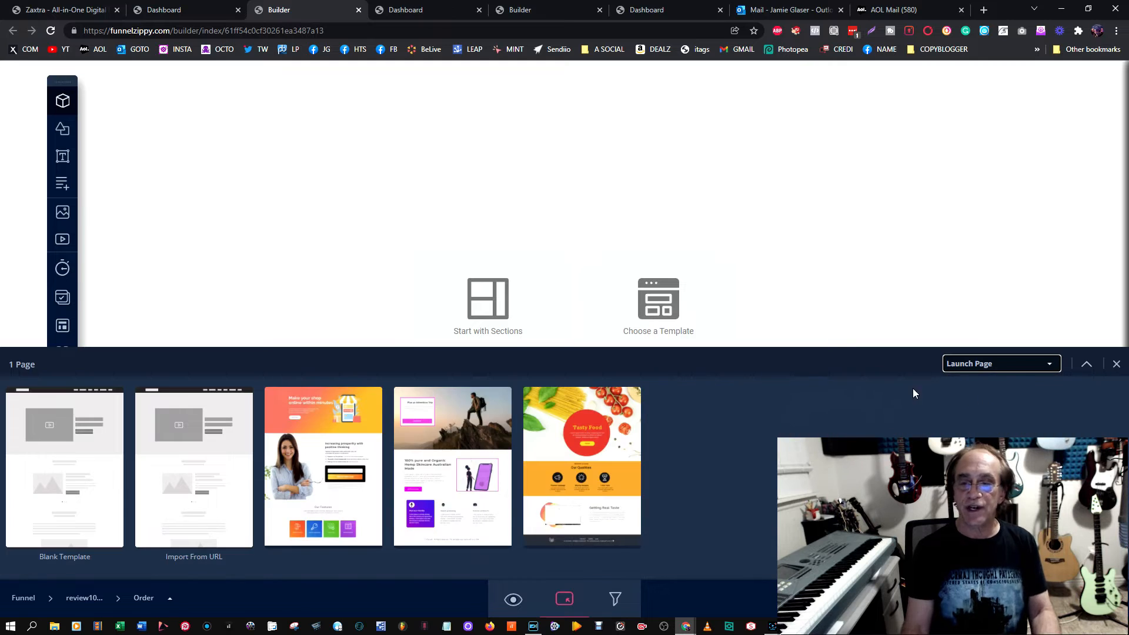
pyautogui.moveTo(300, 469)
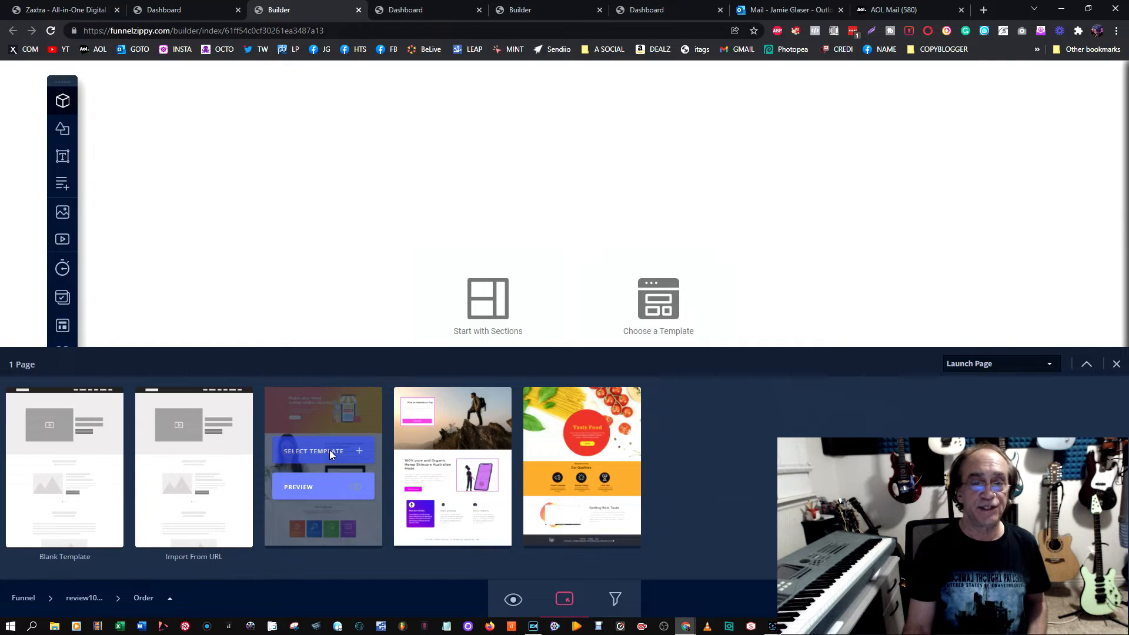
pyautogui.click(313, 450)
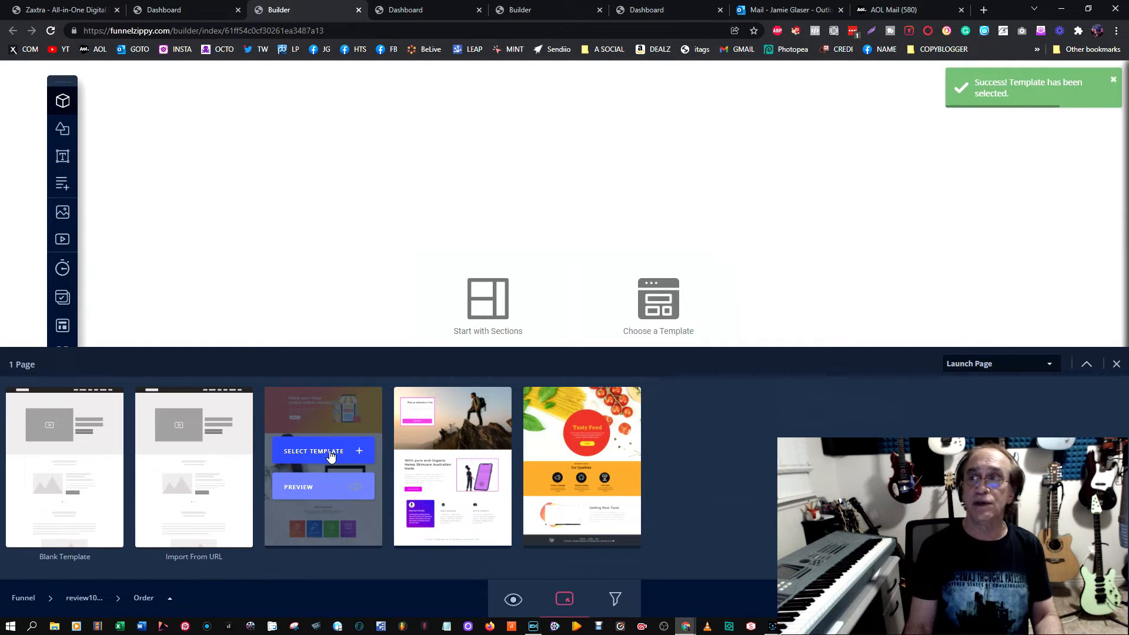
pyautogui.click(312, 451)
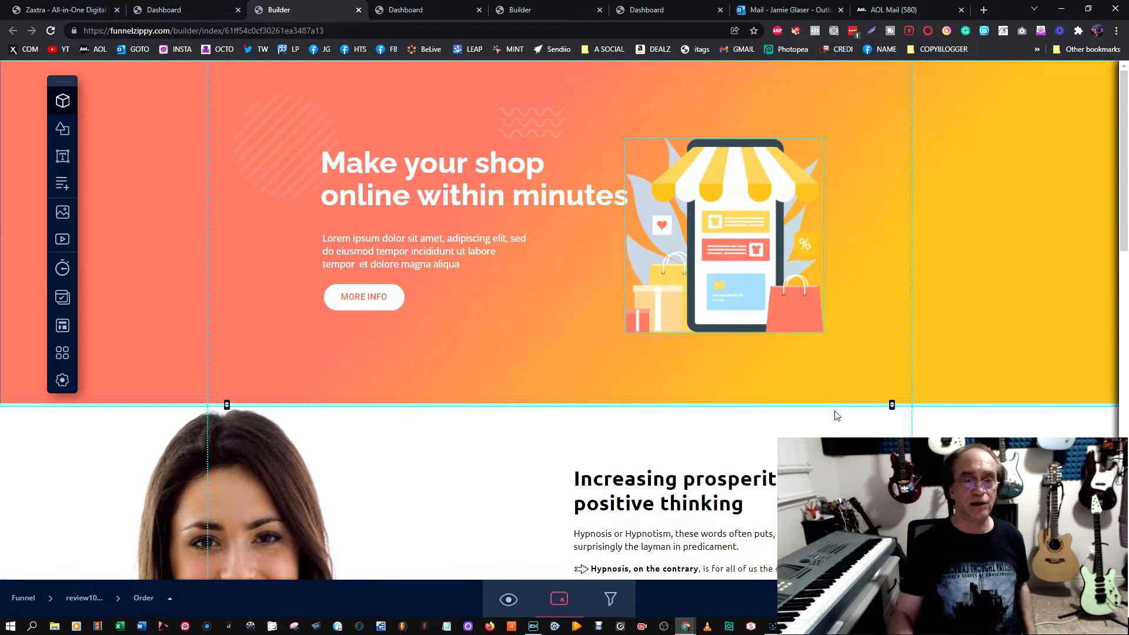
pyautogui.moveTo(1004, 180)
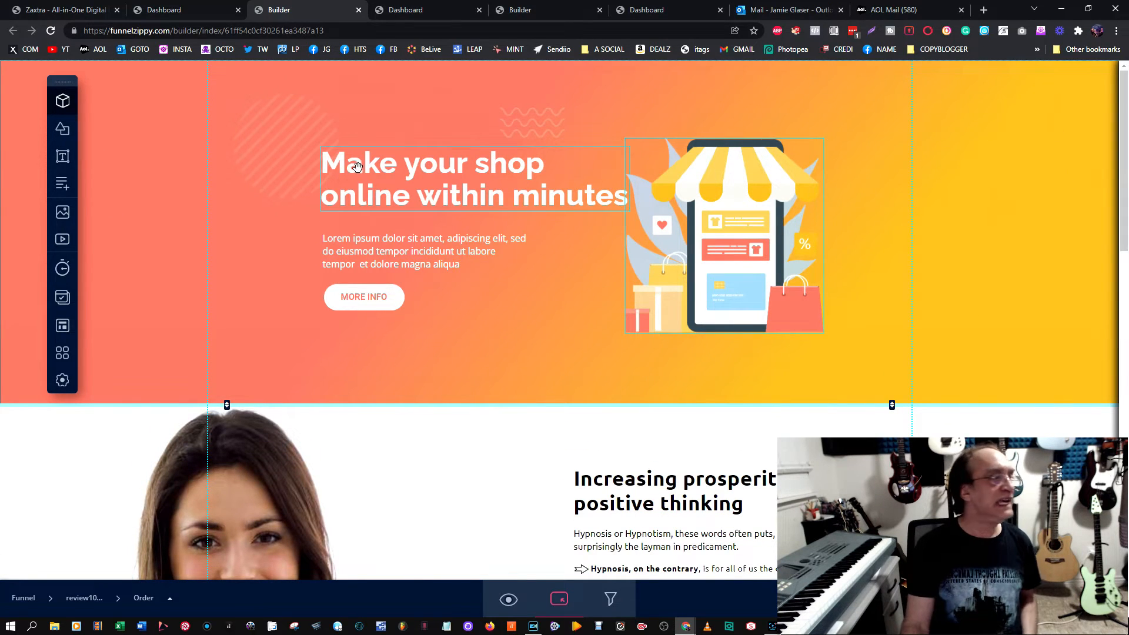
# Replace the hero headline with 'Here are the best reviews on the internet' and remove the paragraph.
pyautogui.click(432, 178)
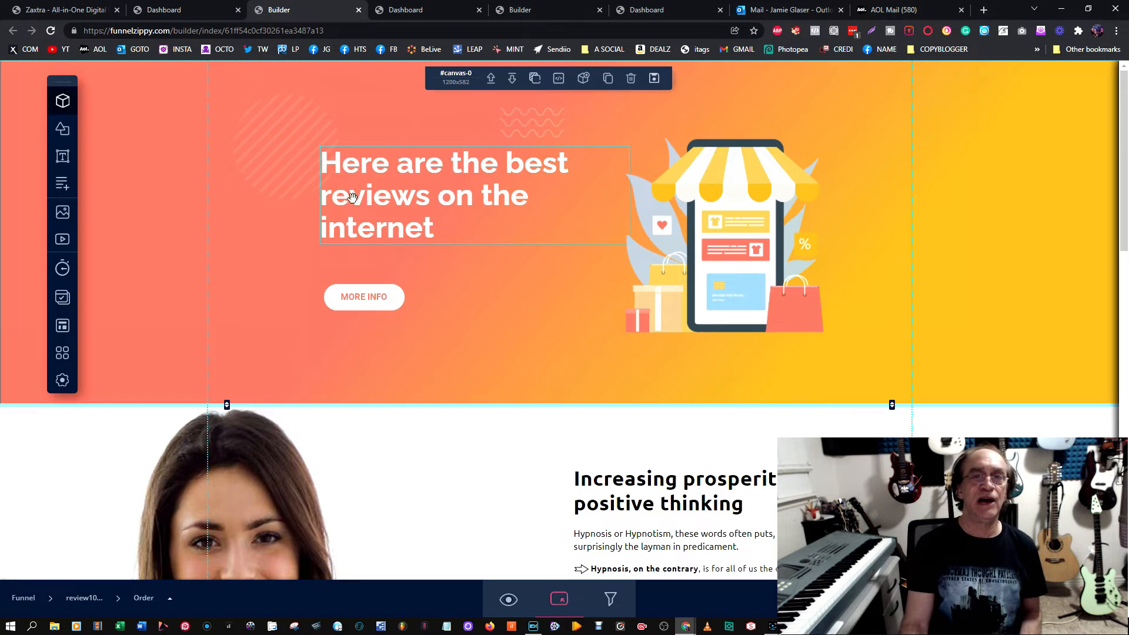
pyautogui.moveTo(881, 204)
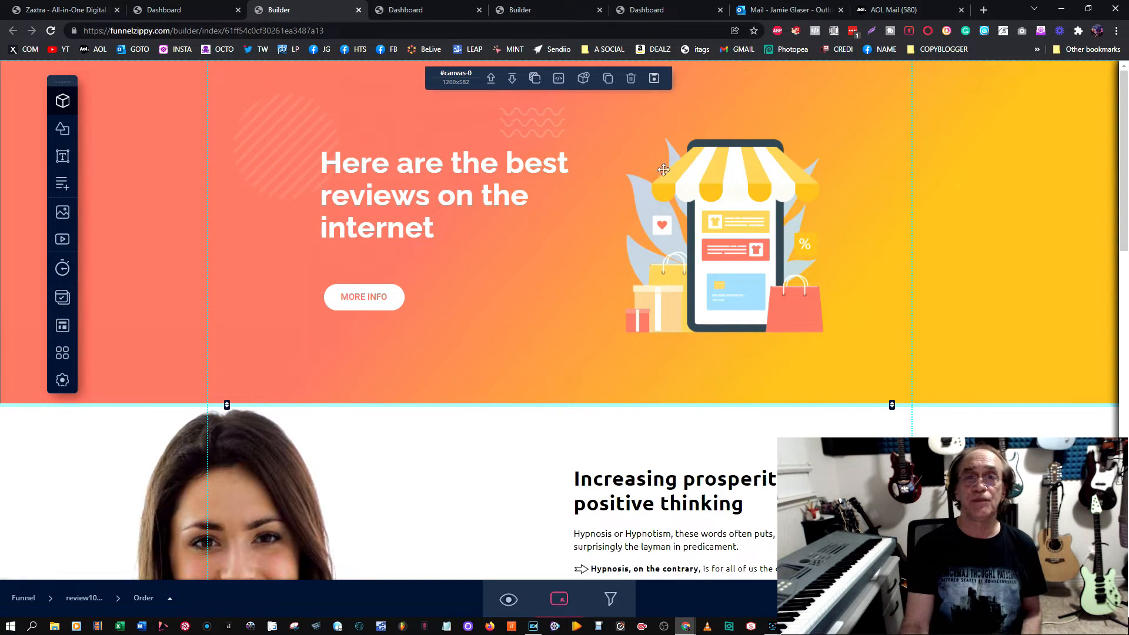
pyautogui.moveTo(630, 78)
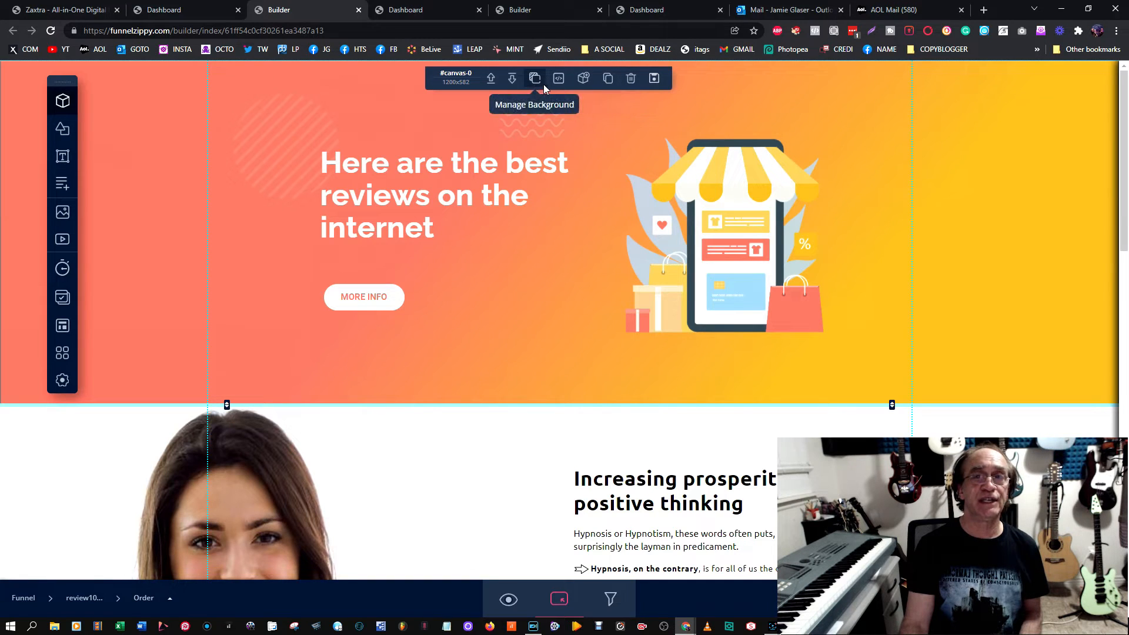
# Pick the diagonal multicoloured wood planks stock photo as the hero's new background image.
pyautogui.click(533, 77)
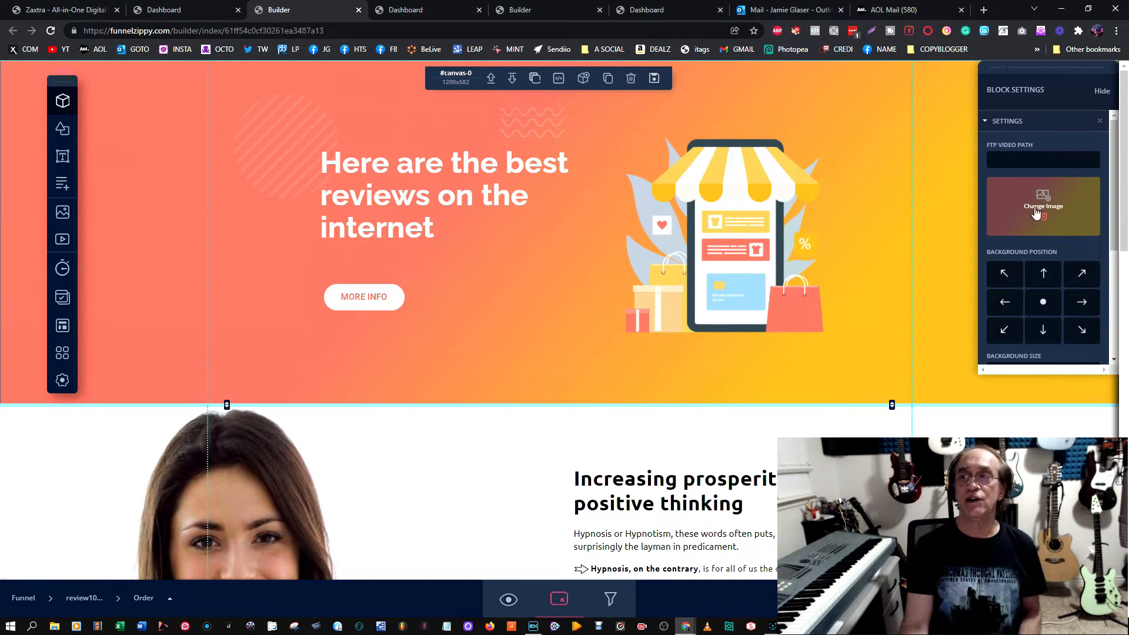
pyautogui.click(1042, 206)
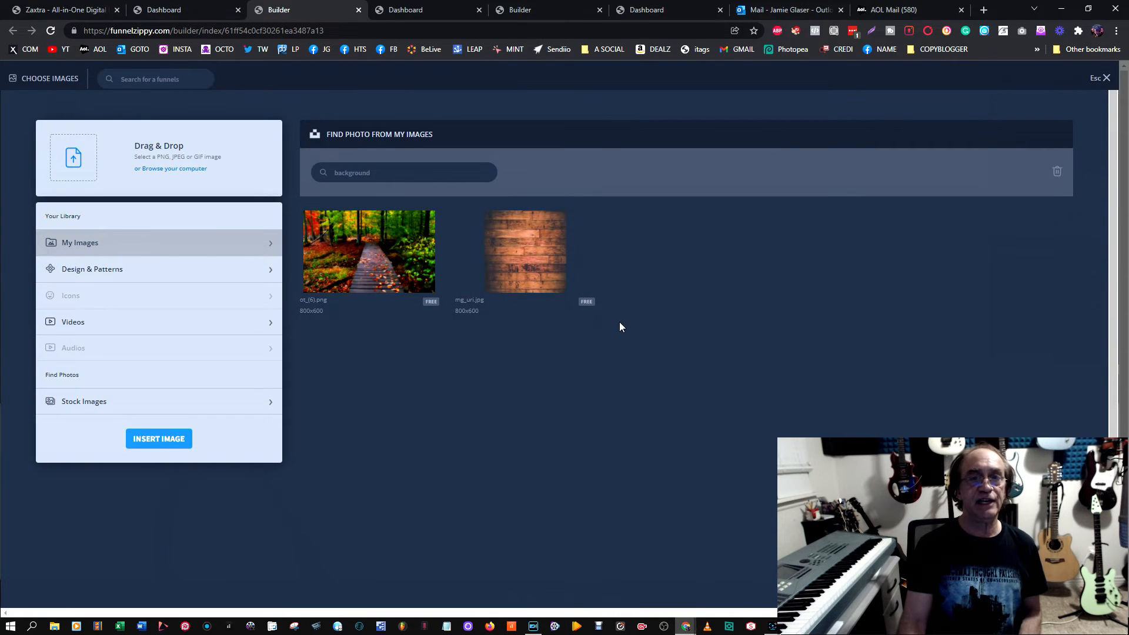
pyautogui.click(92, 268)
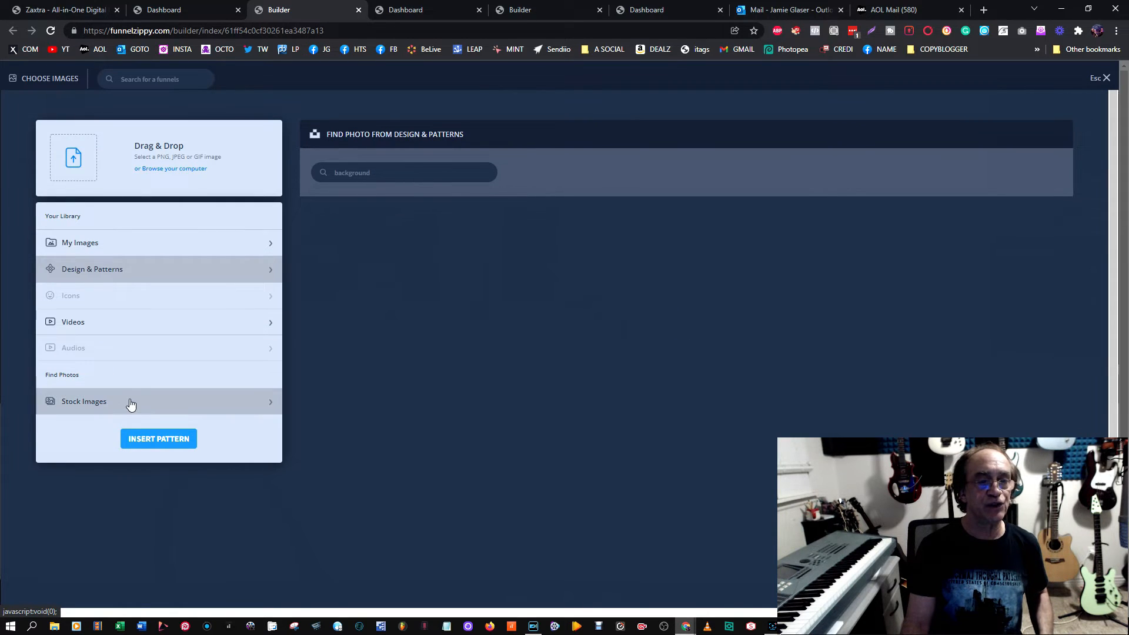
pyautogui.click(83, 400)
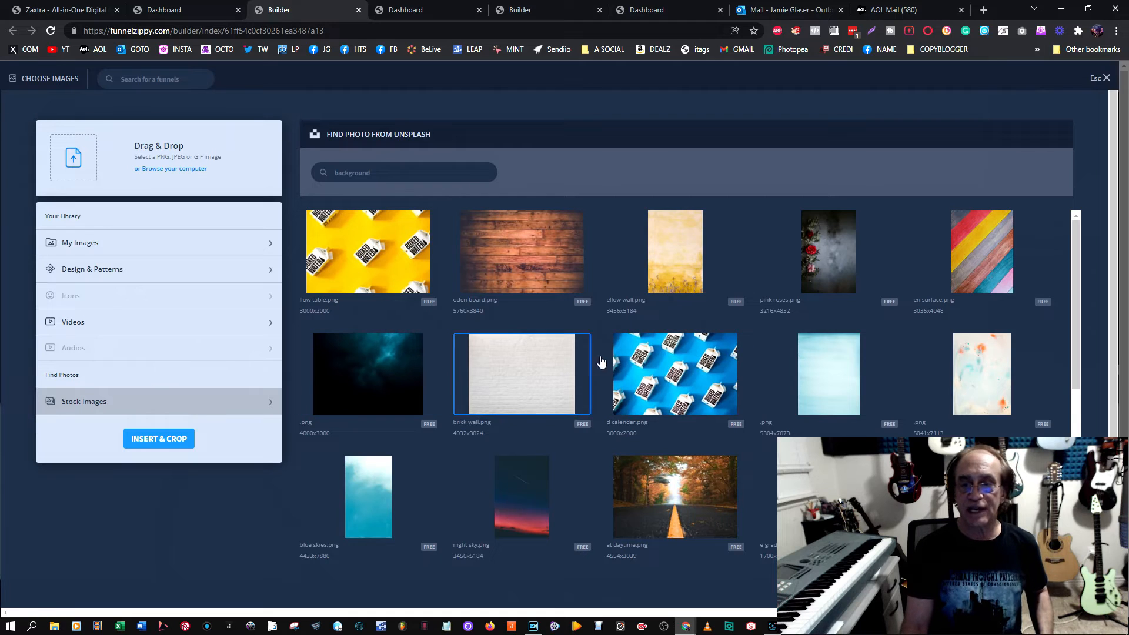
pyautogui.click(980, 251)
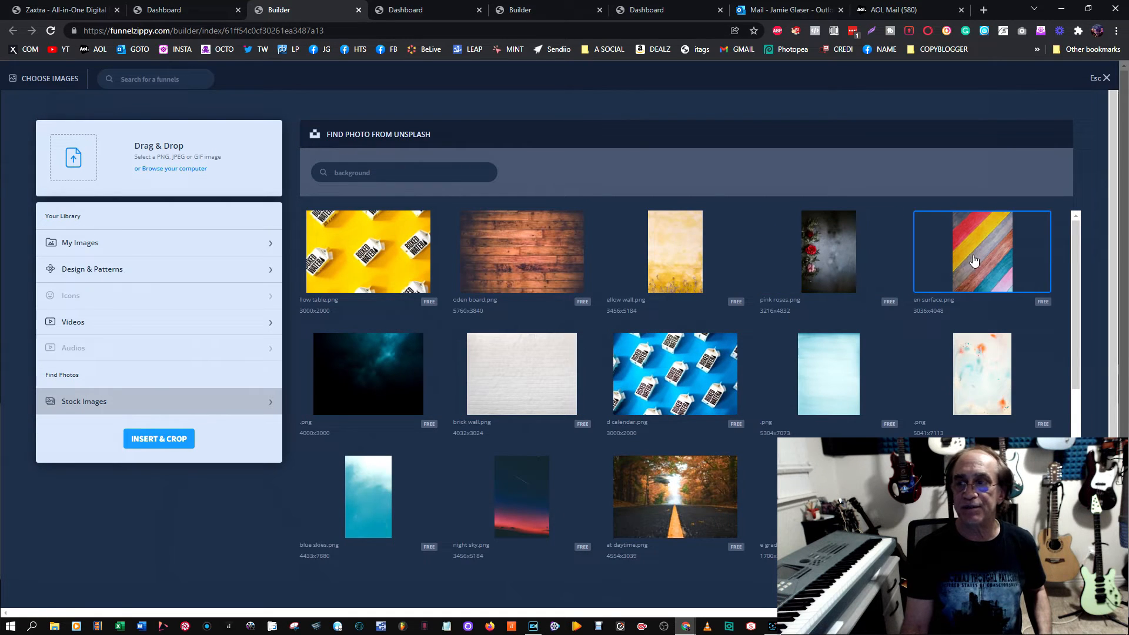
pyautogui.click(980, 252)
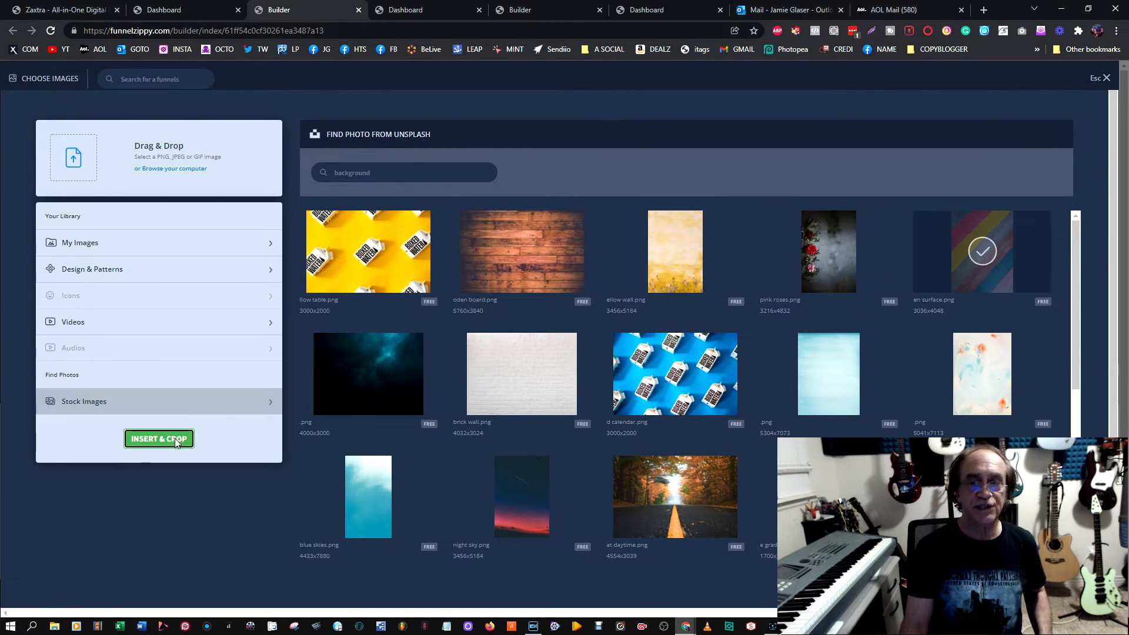
# Crop the wood planks photo to cover the frame and apply it as the hero background.
pyautogui.click(158, 439)
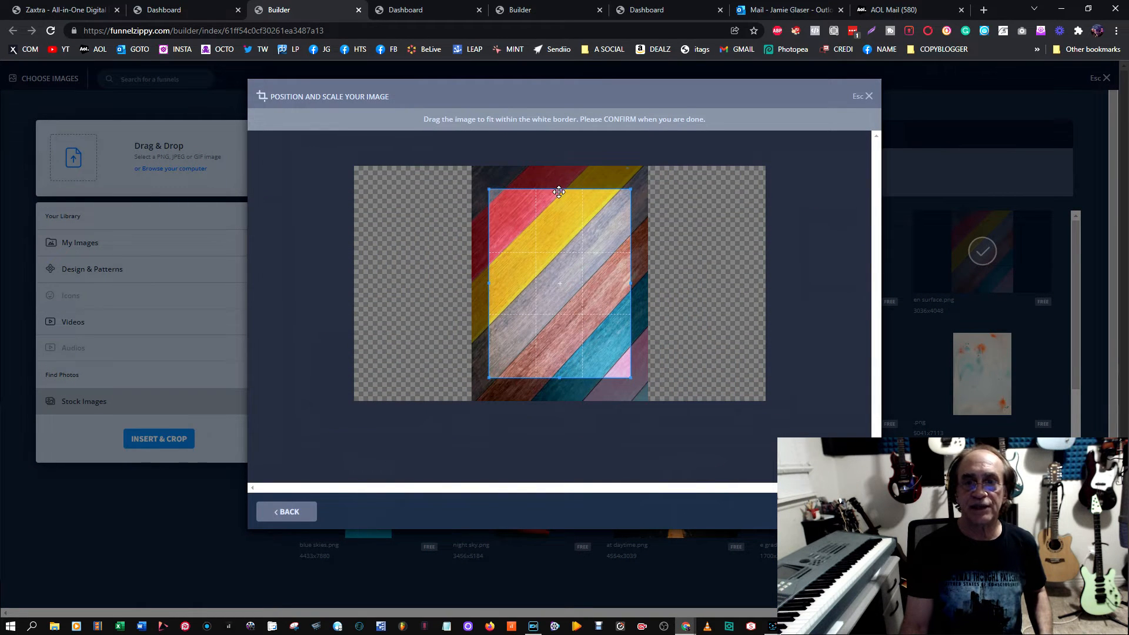
pyautogui.moveTo(559, 192); pyautogui.dragTo(624, 274)
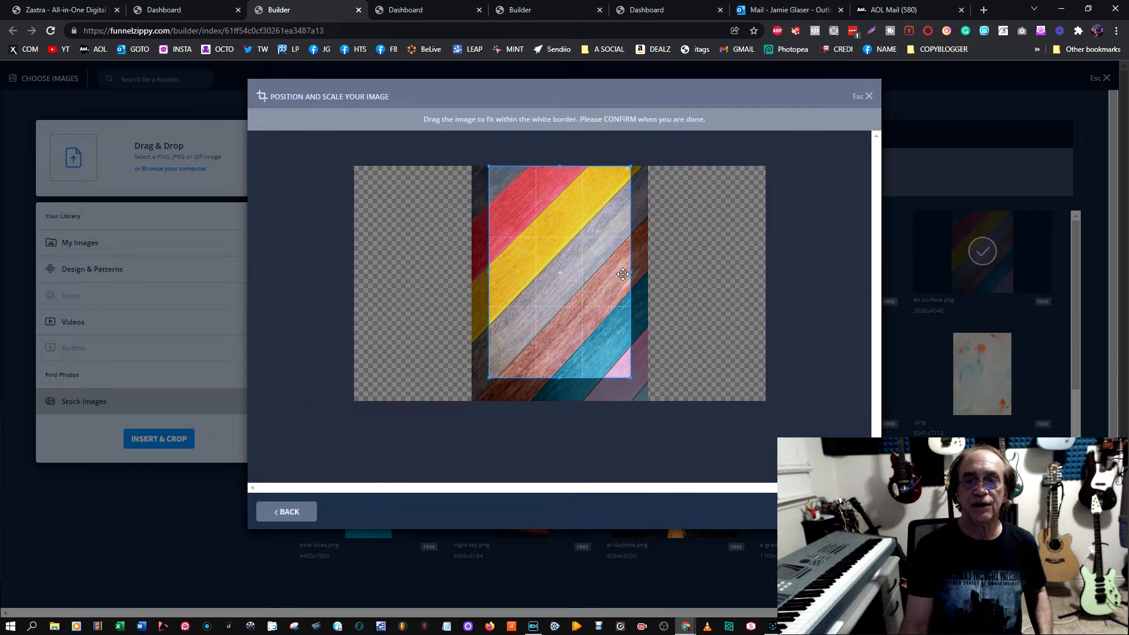
pyautogui.moveTo(623, 274); pyautogui.dragTo(618, 291)
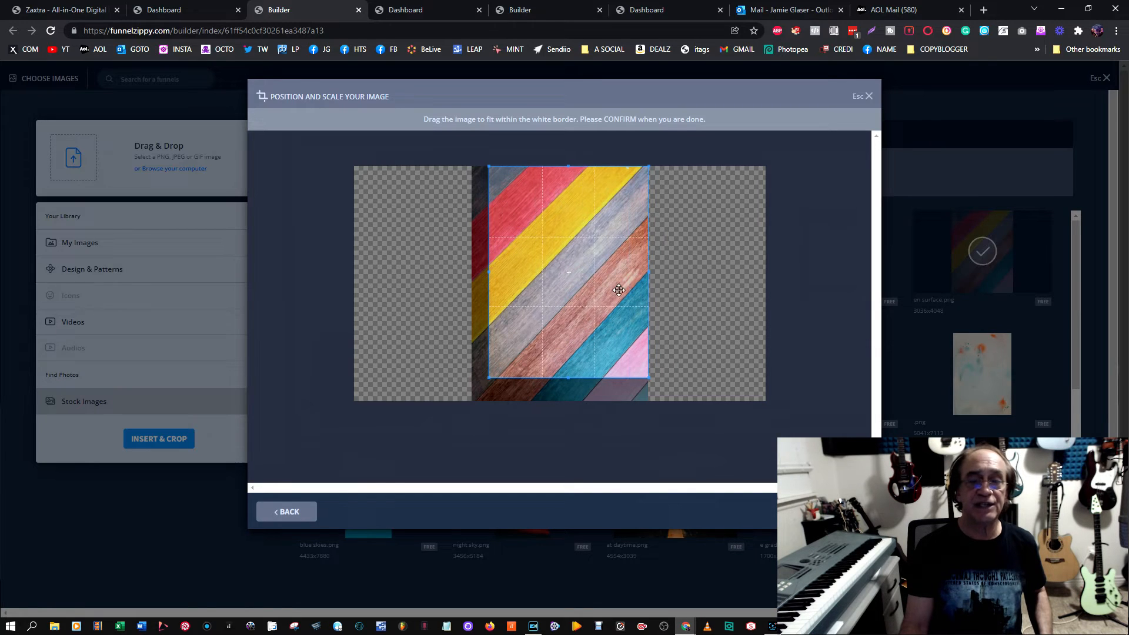
pyautogui.moveTo(617, 290); pyautogui.dragTo(501, 288)
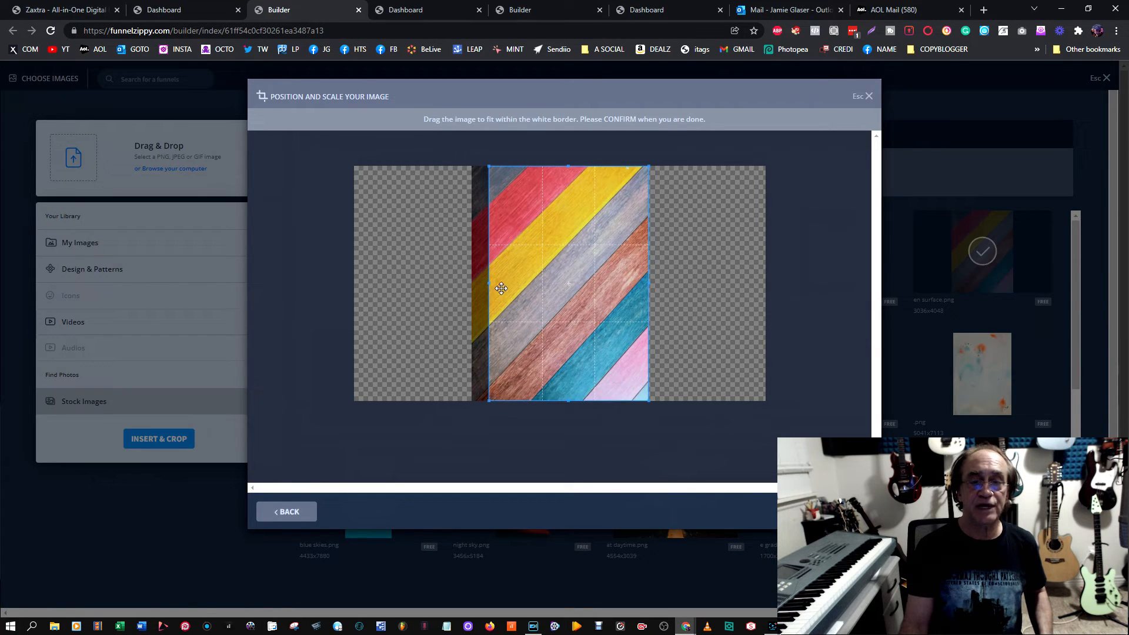
pyautogui.click(159, 438)
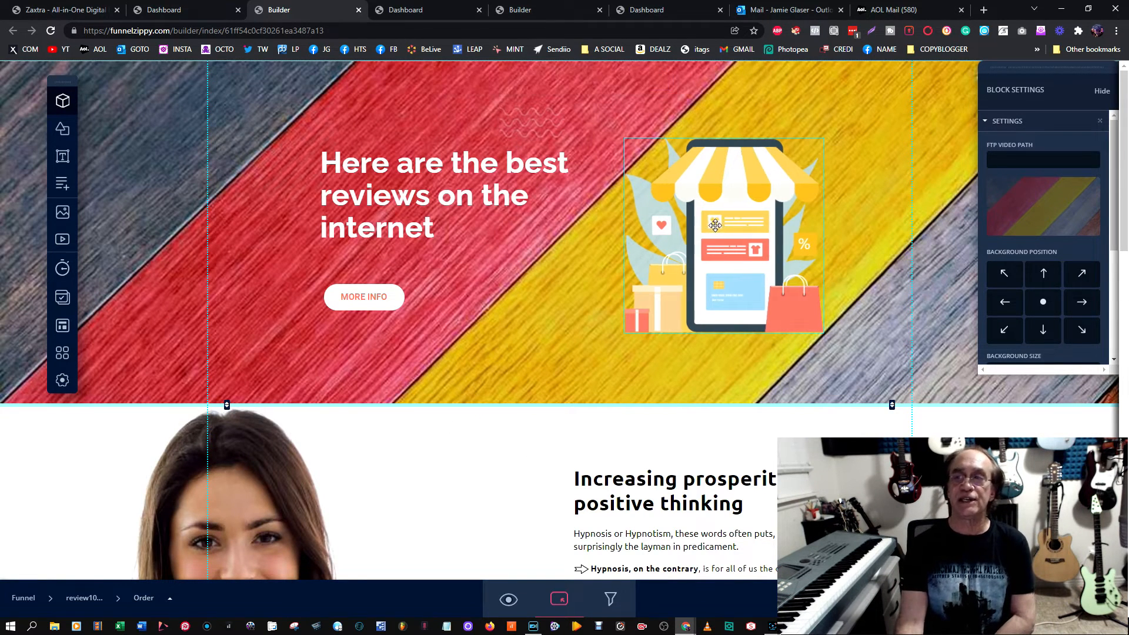
pyautogui.scroll(-3)
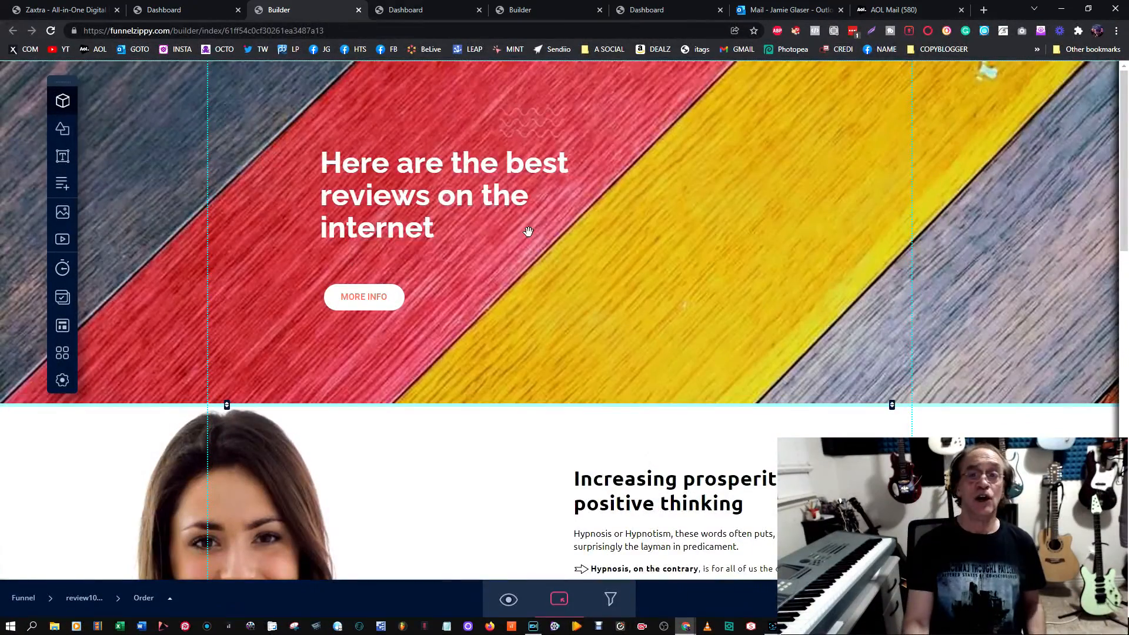
pyautogui.scroll(-3)
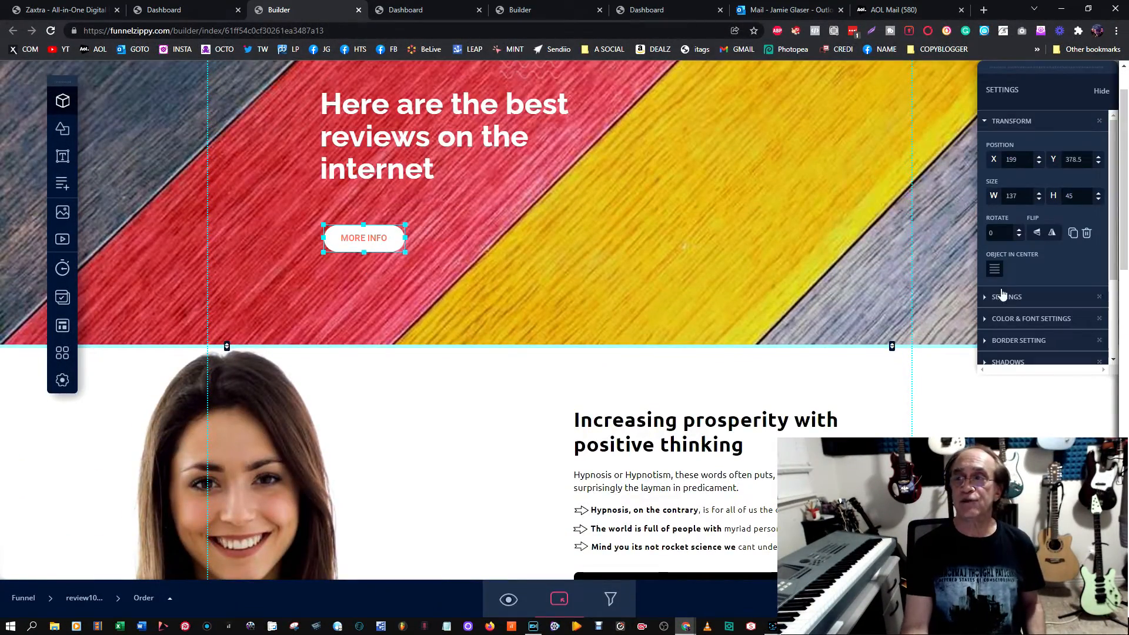
pyautogui.click(1005, 296)
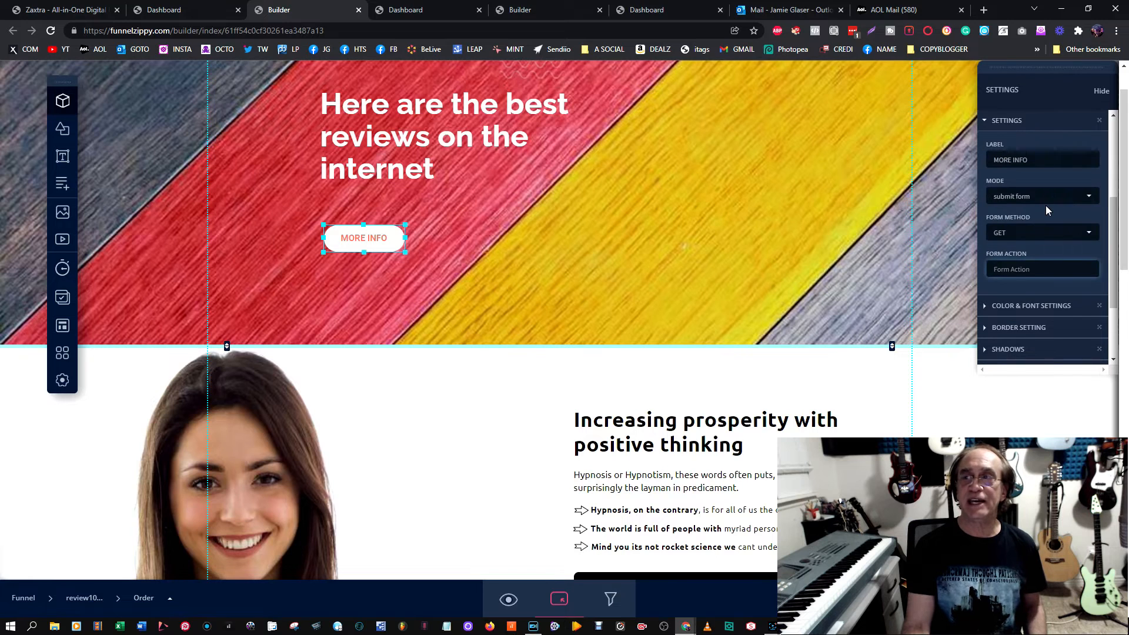
pyautogui.click(1040, 196)
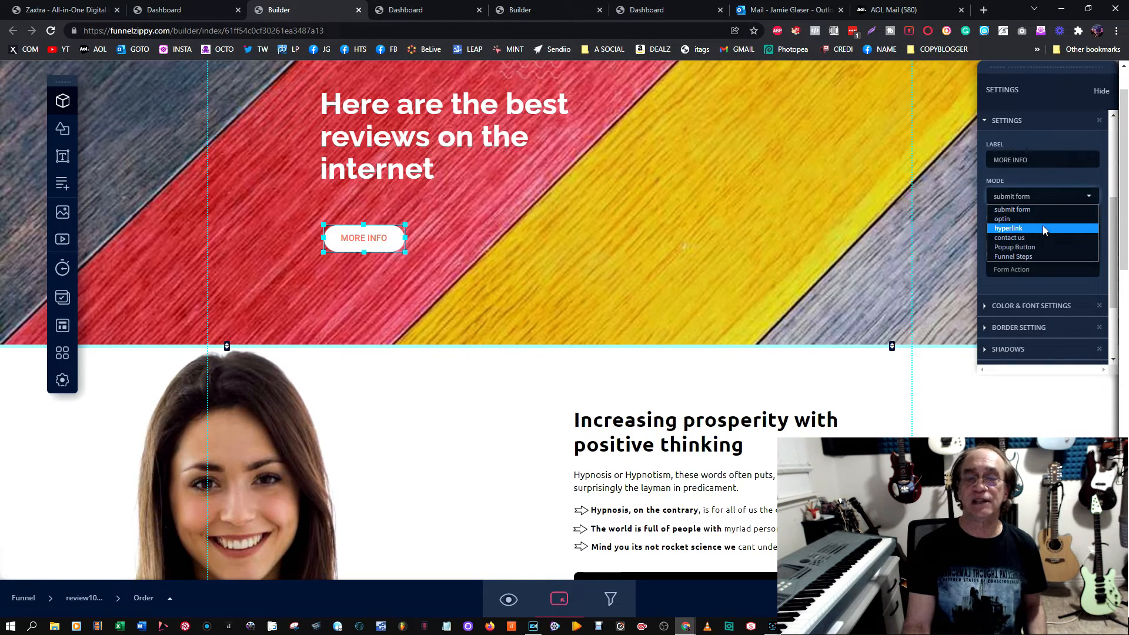
pyautogui.click(1007, 229)
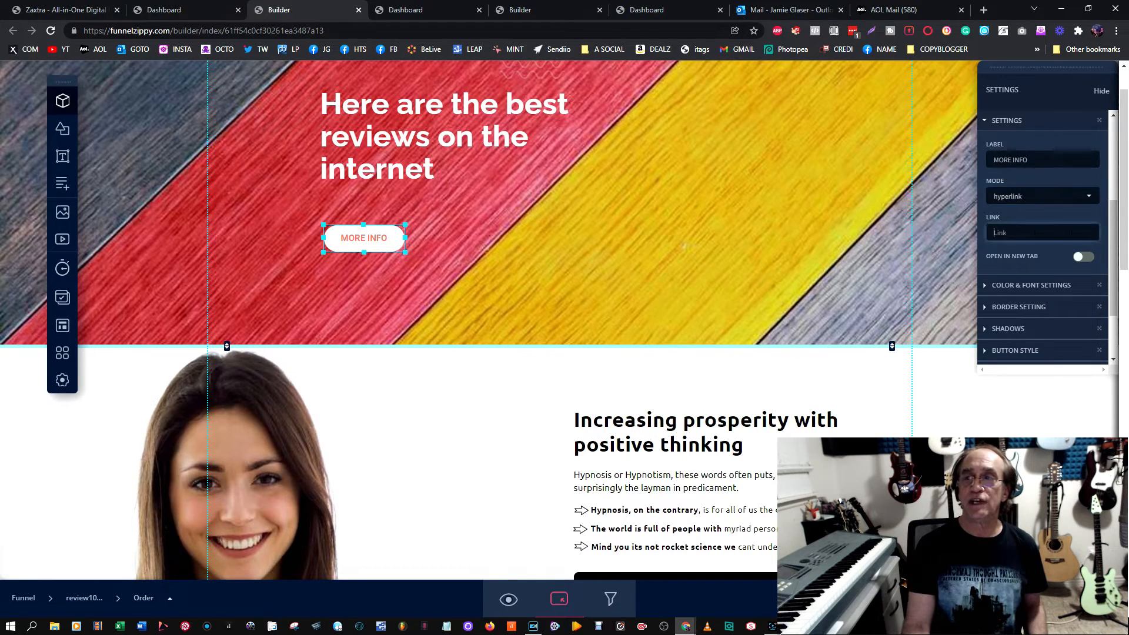
pyautogui.write('htt')
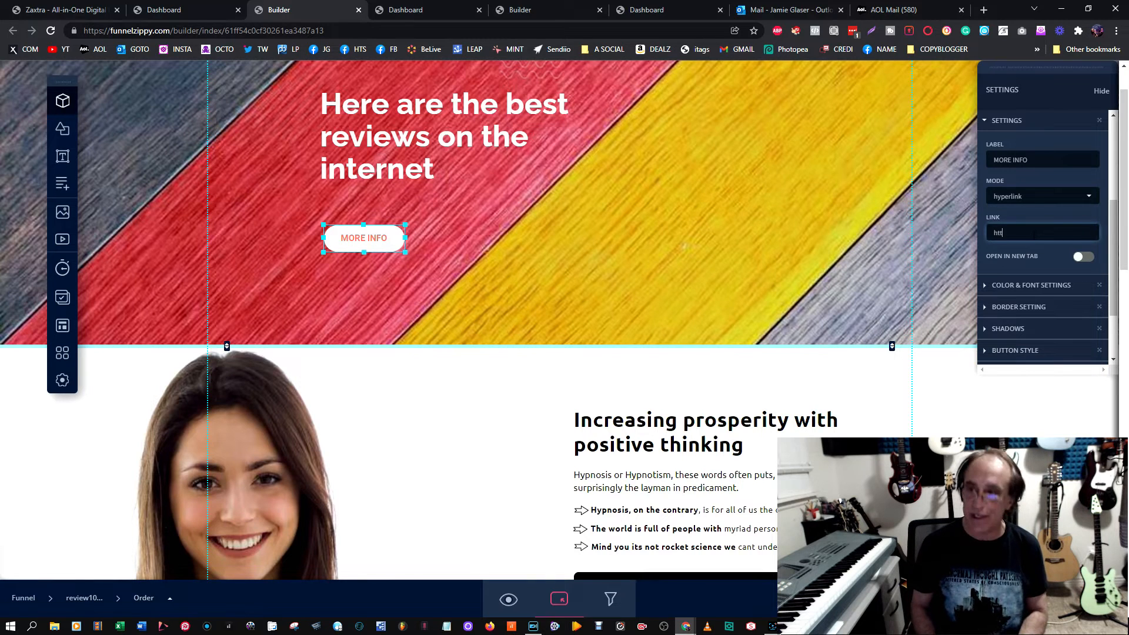
pyautogui.write('https://gotocyberschool.com')
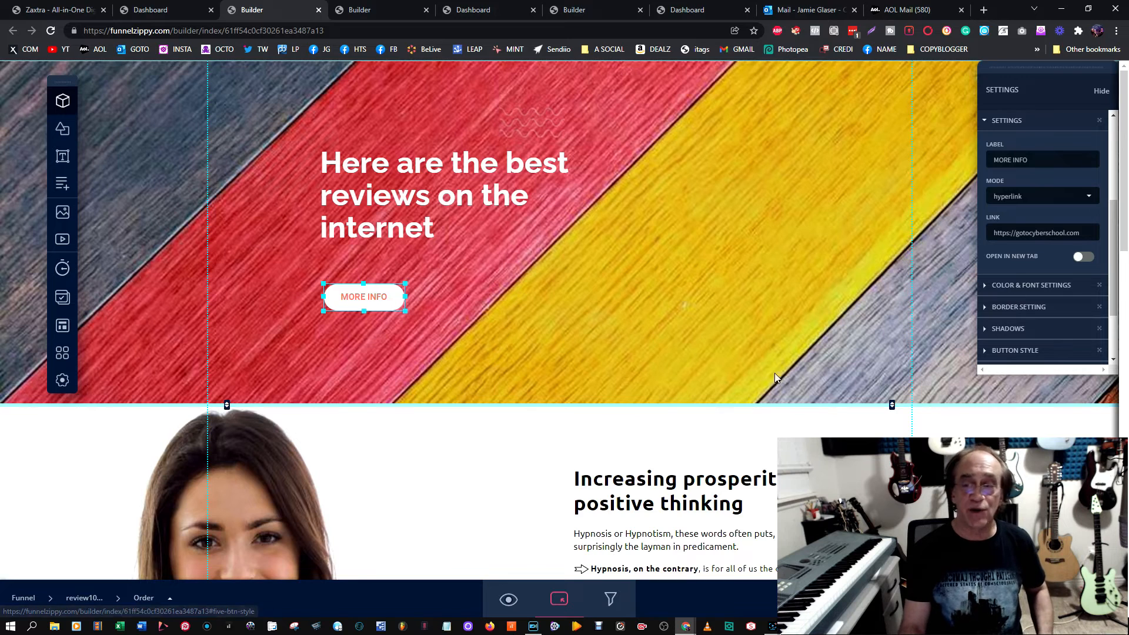
# Review the page scrolled down to Our Features and switch to the mobile layout.
pyautogui.scroll(-3)
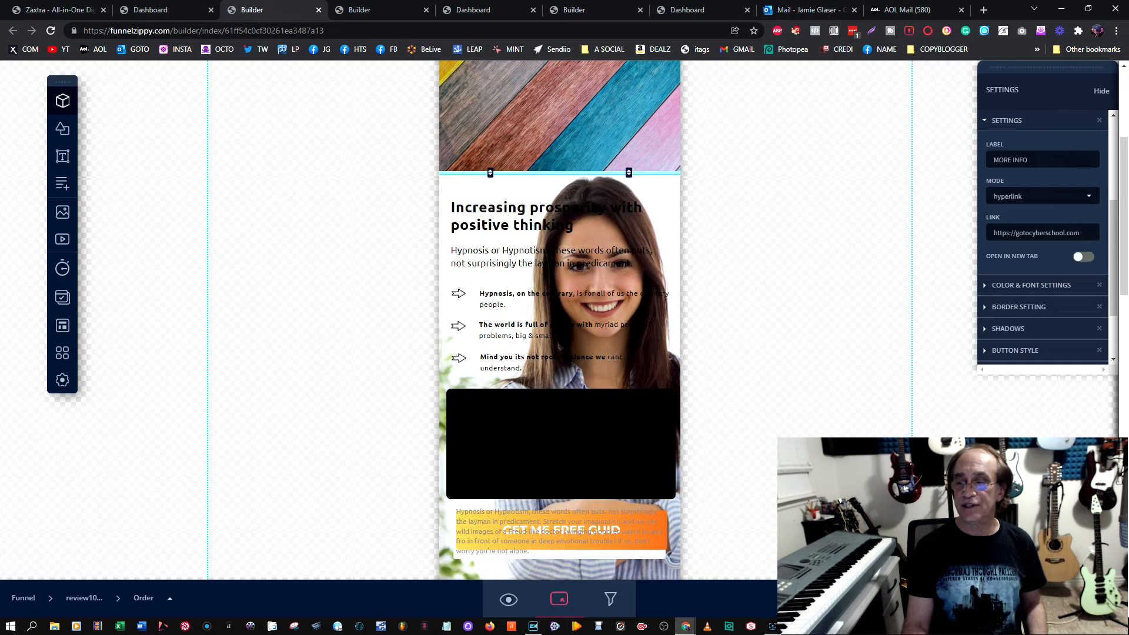
pyautogui.scroll(-3)
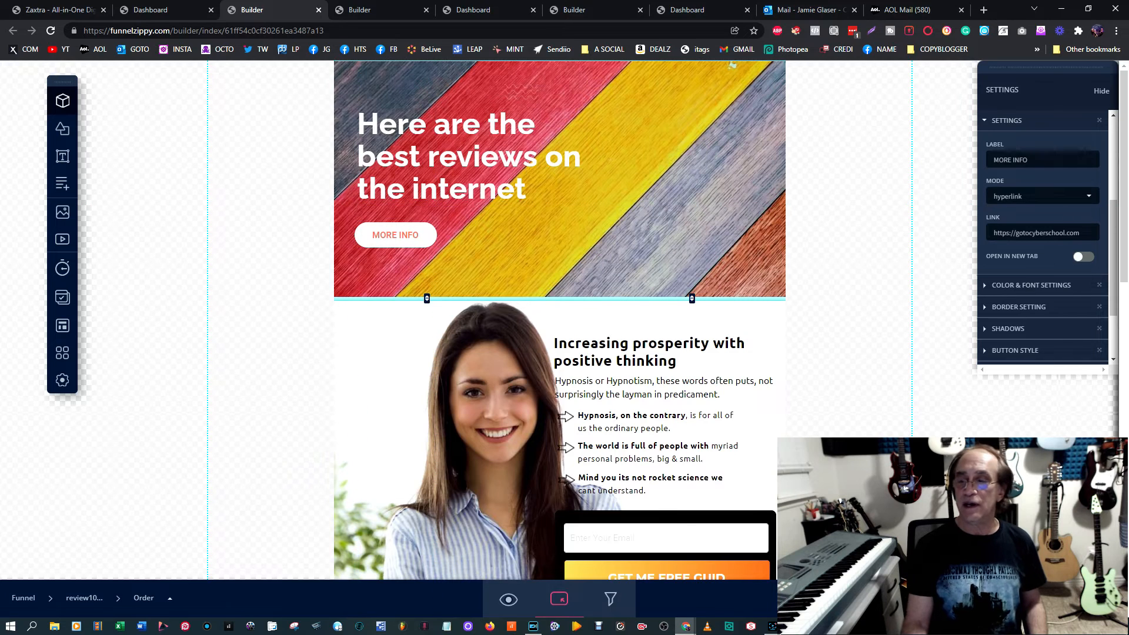
pyautogui.scroll(-3)
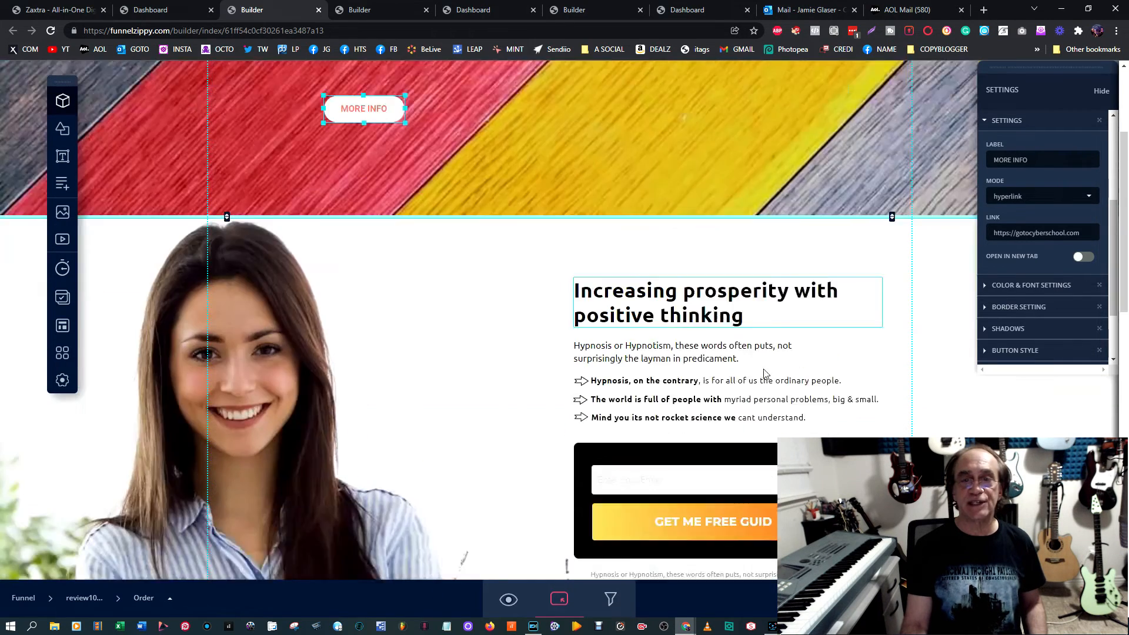
pyautogui.scroll(-3)
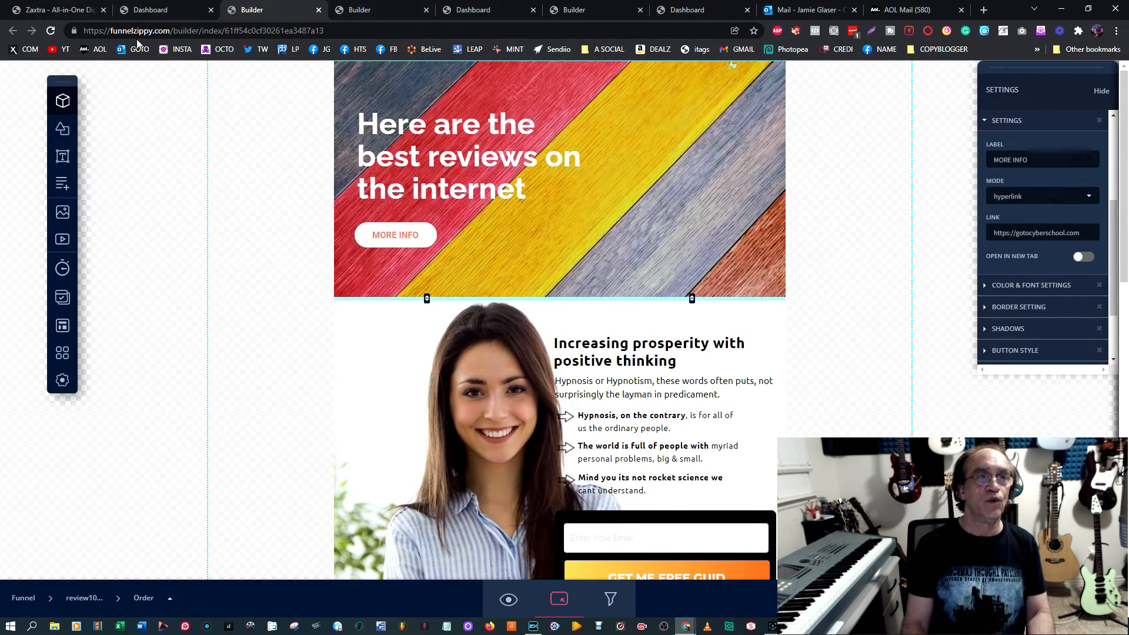
pyautogui.click(149, 9)
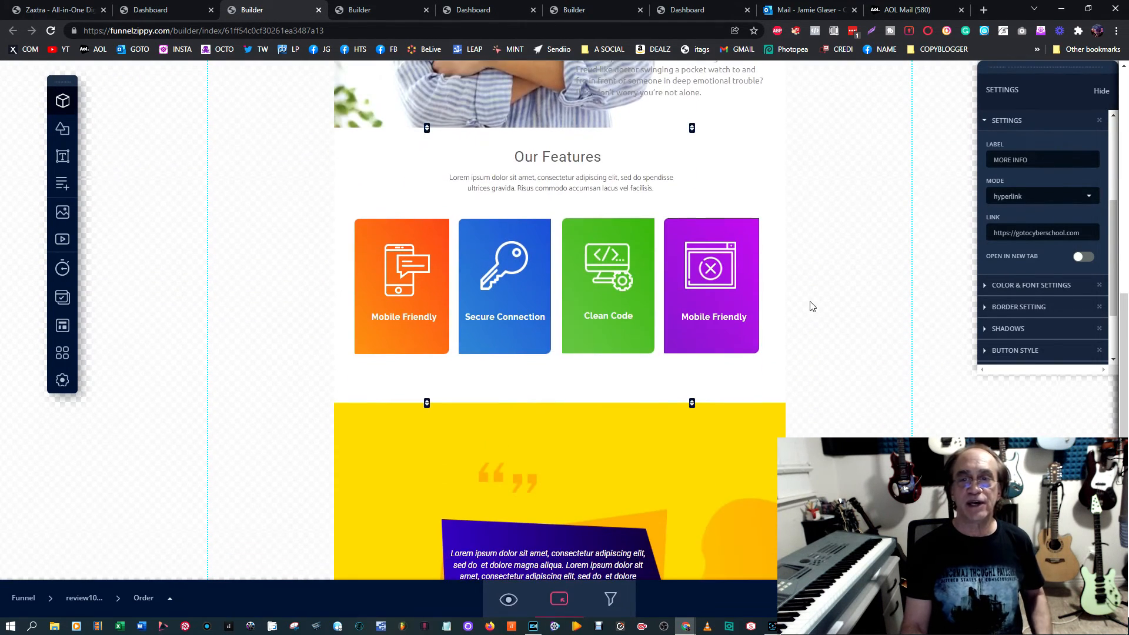
# Label the button 'Get my special report' and link it to the Next Funnel Step.
pyautogui.scroll(-3)
pyautogui.write('Get m')
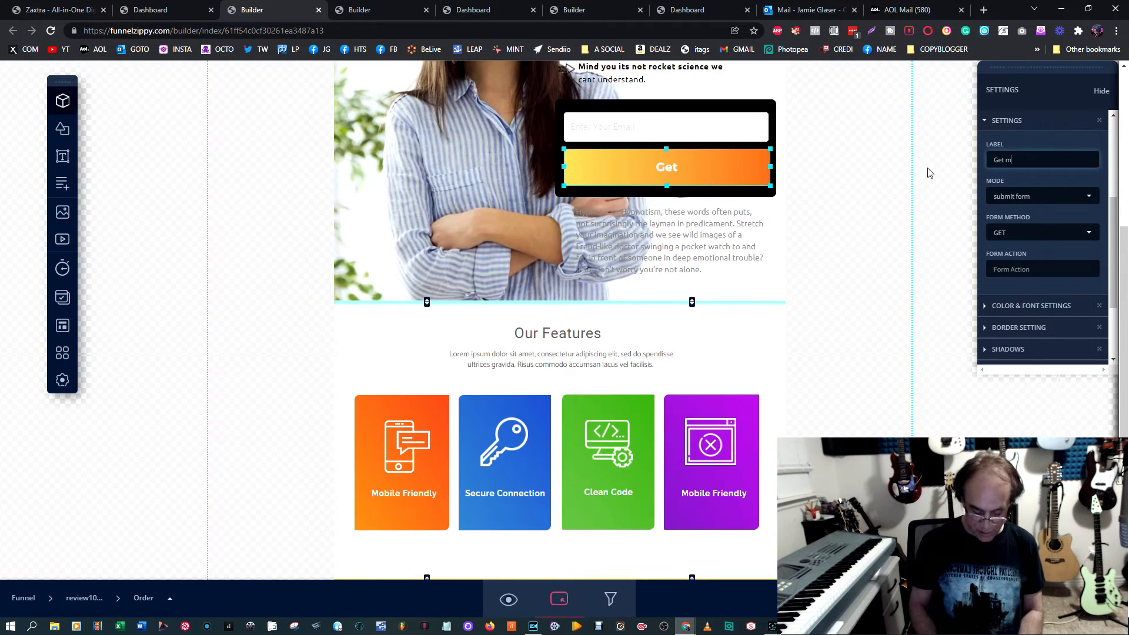
pyautogui.write('y special report')
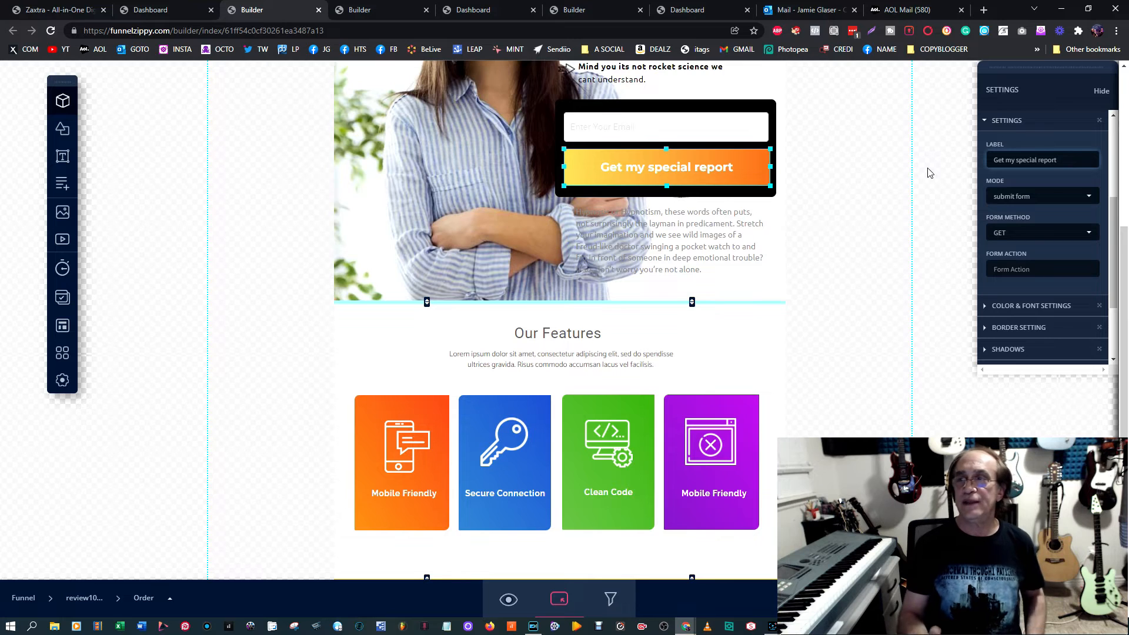
pyautogui.click(1039, 196)
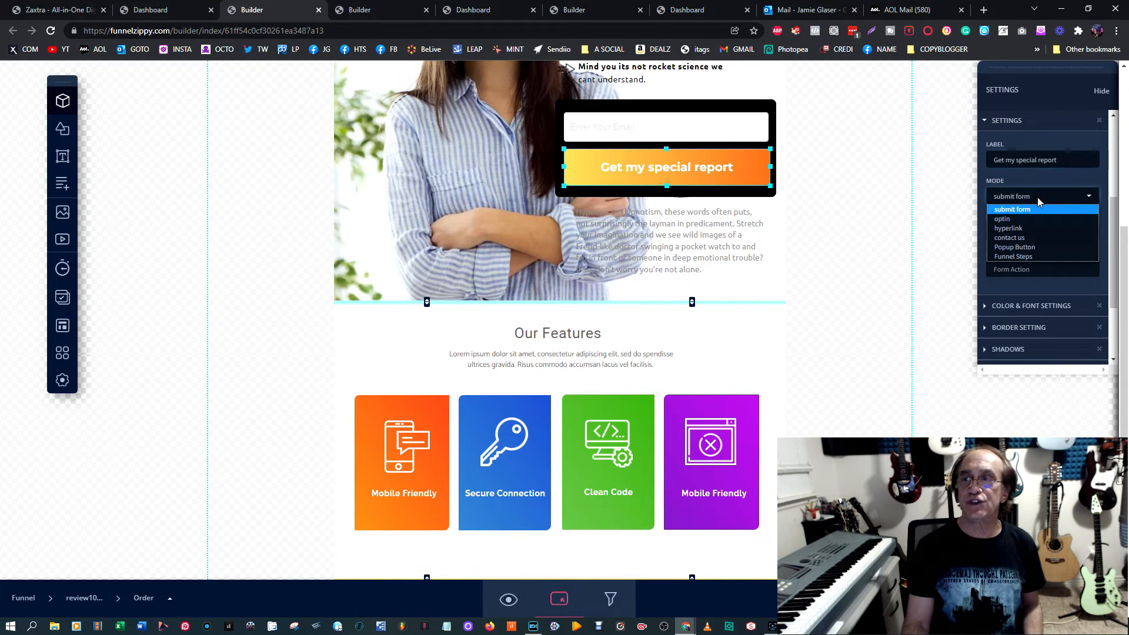
pyautogui.moveTo(1040, 256)
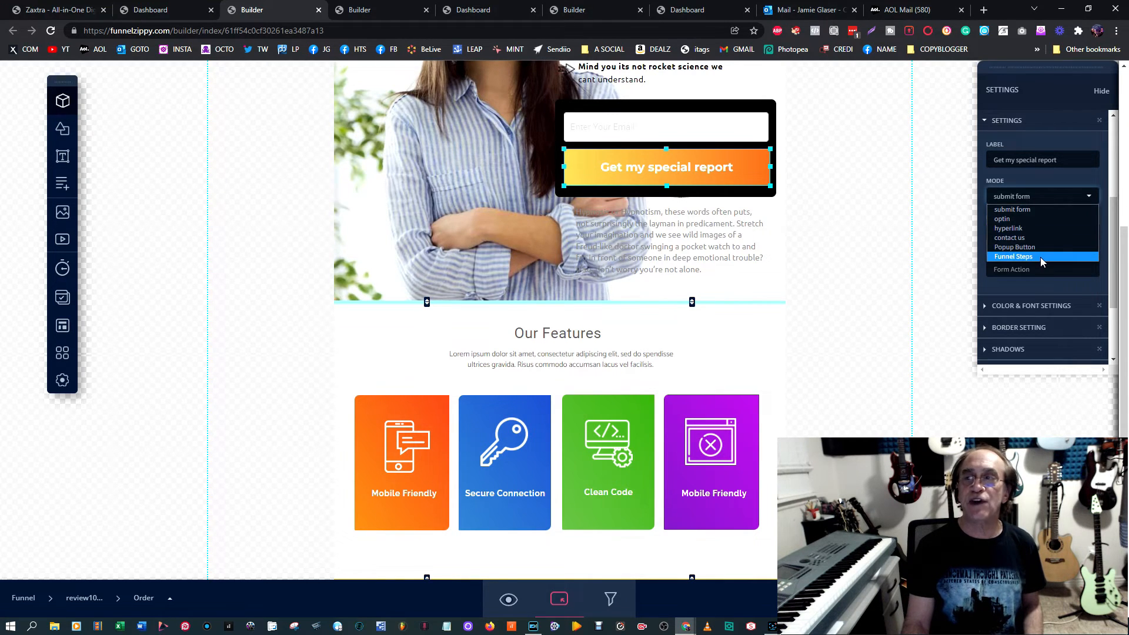
pyautogui.click(1012, 257)
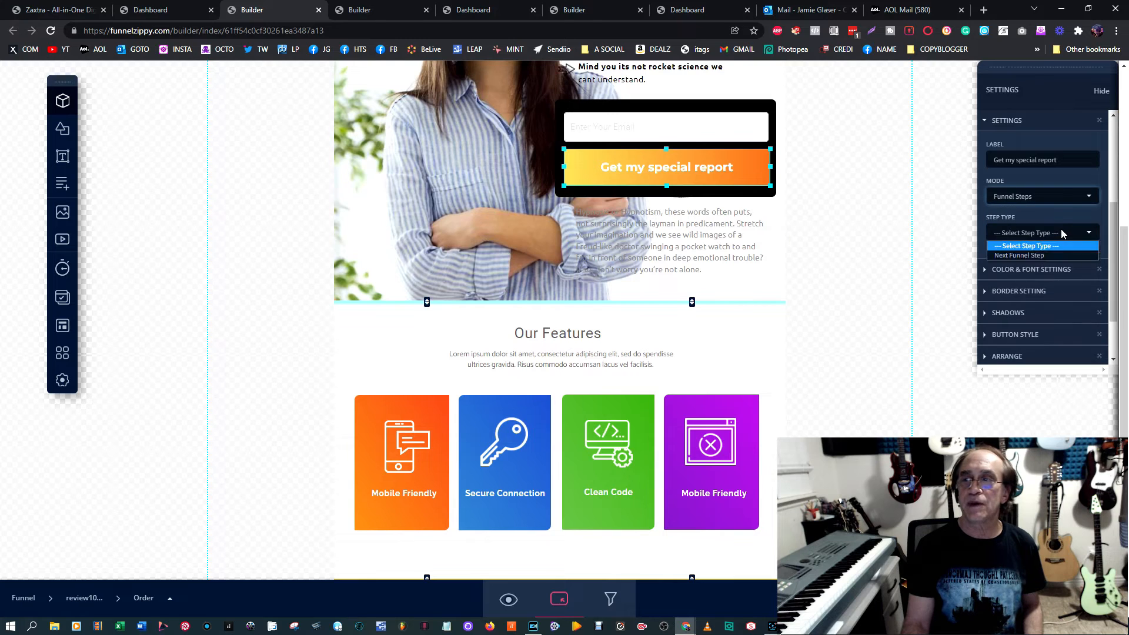
pyautogui.click(1018, 255)
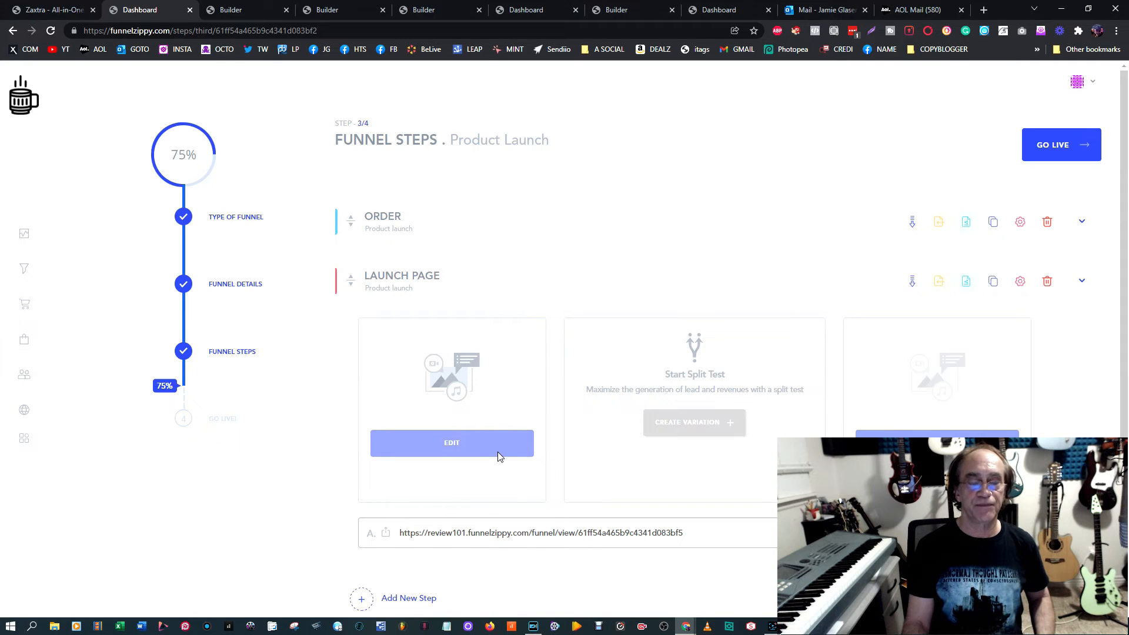
# Edit the Launch Page and apply the mountain-landscape landing page template.
pyautogui.click(452, 442)
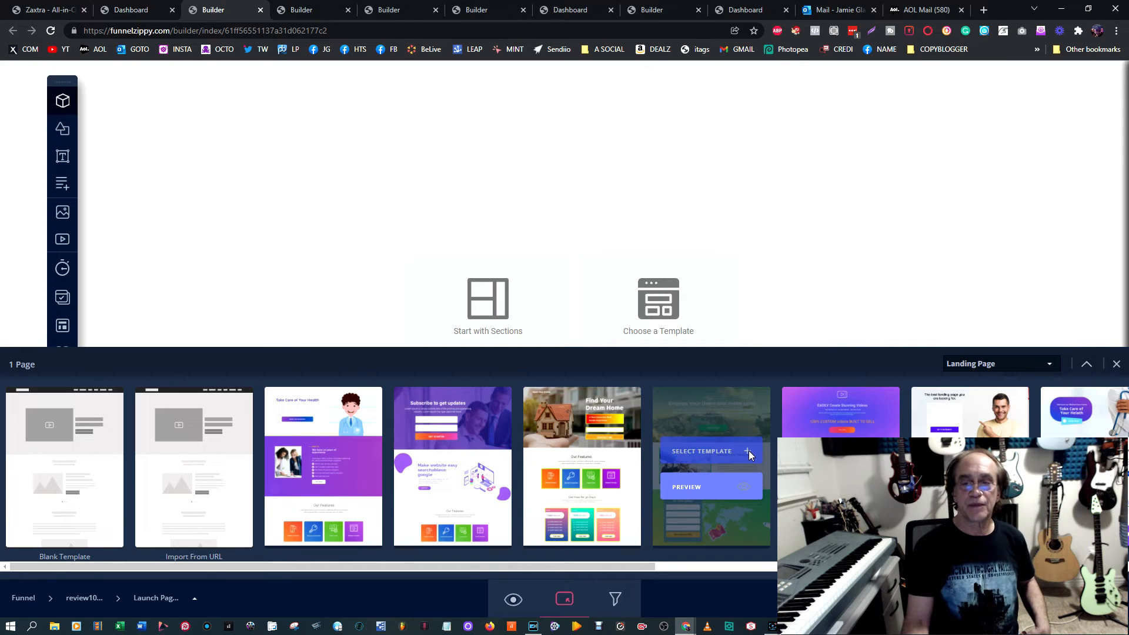
pyautogui.click(701, 450)
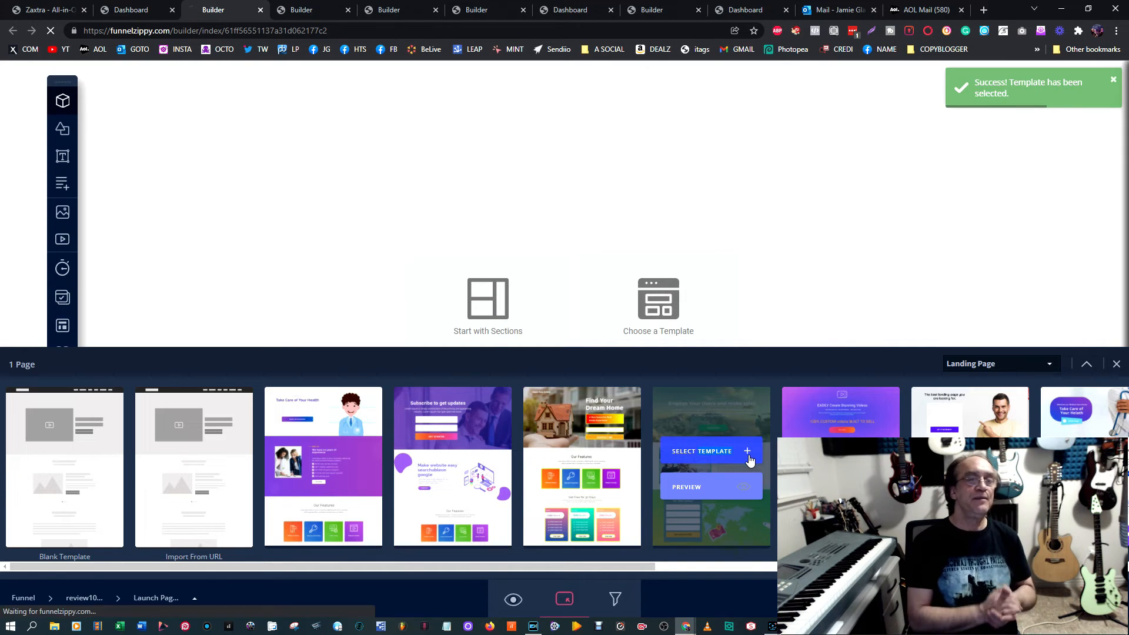
pyautogui.click(701, 451)
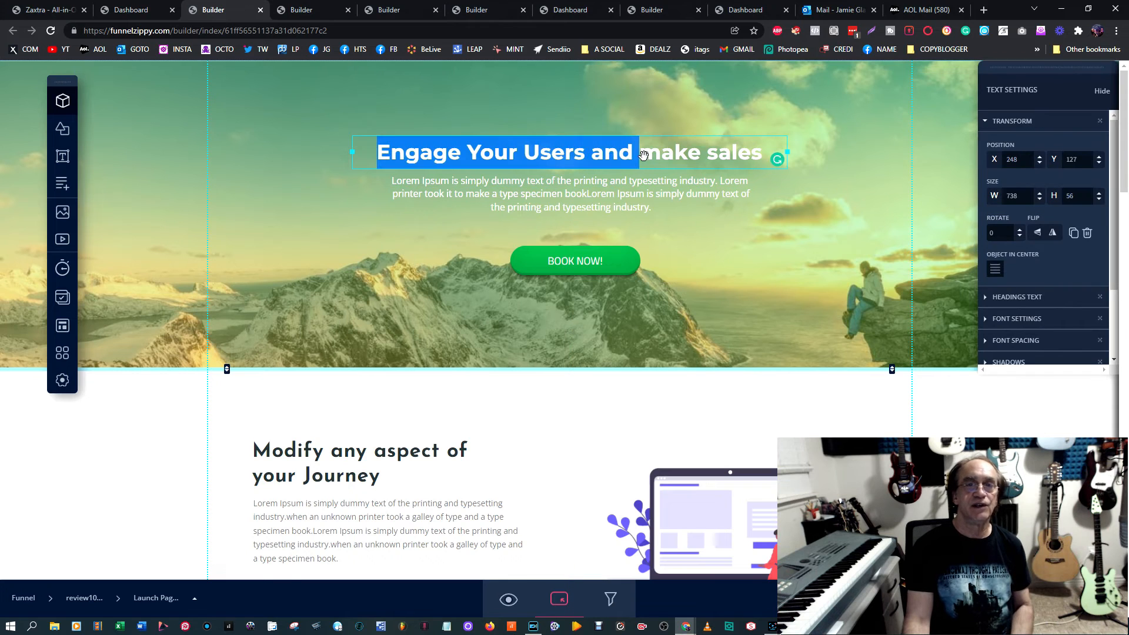
# Retype the headline as 'Dont buy until you read our reviews' and make it an H2.
pyautogui.write('Do')
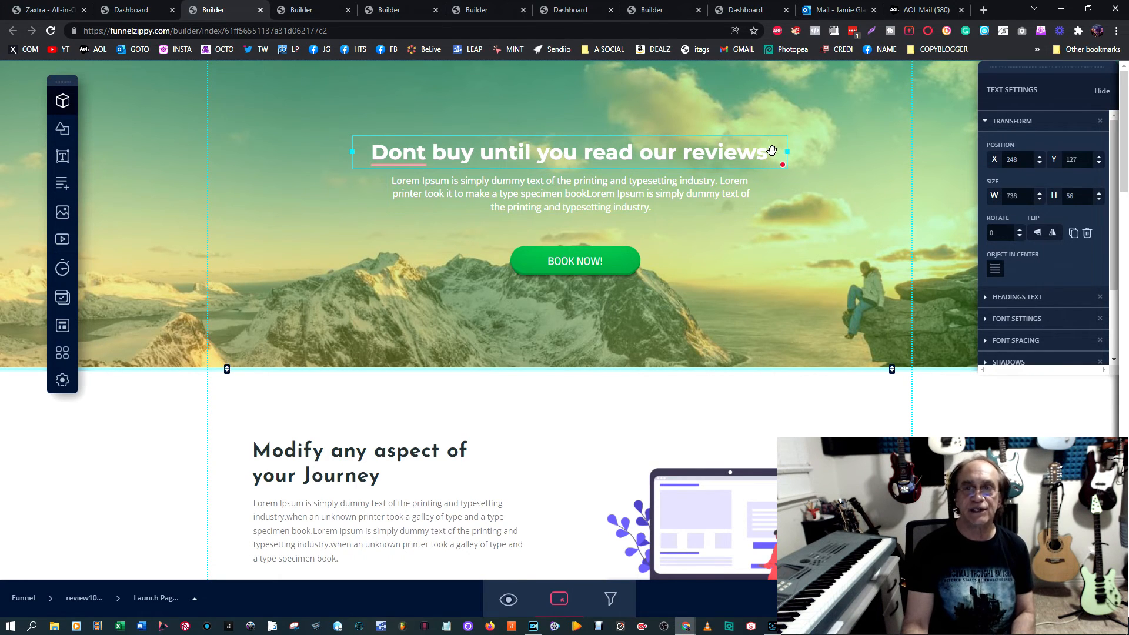
pyautogui.tripleClick(569, 151)
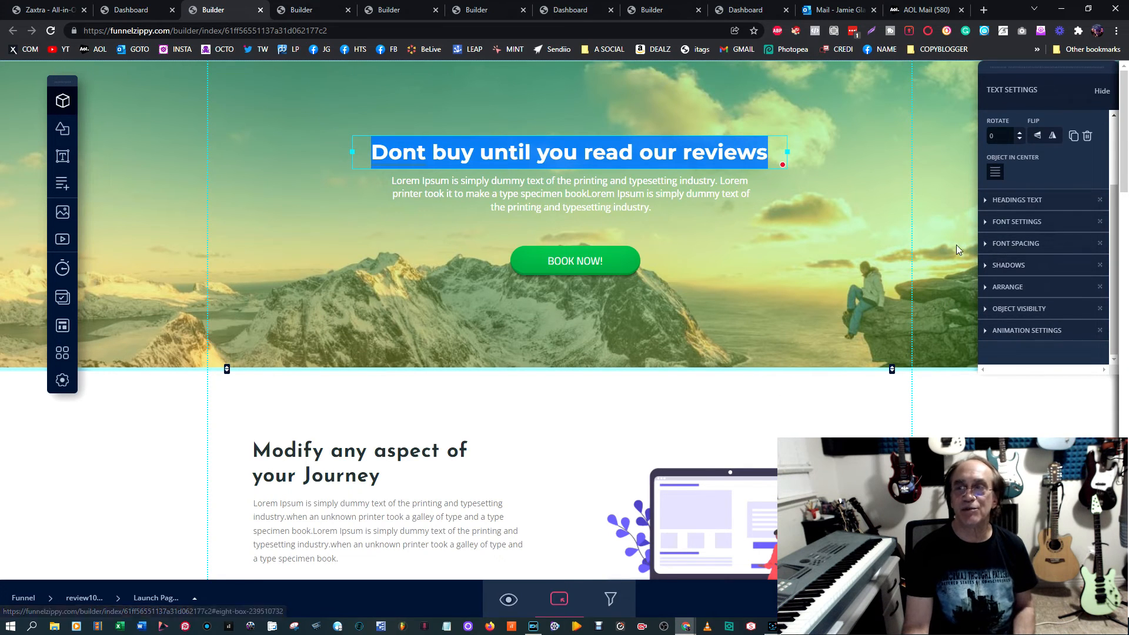
pyautogui.click(1017, 200)
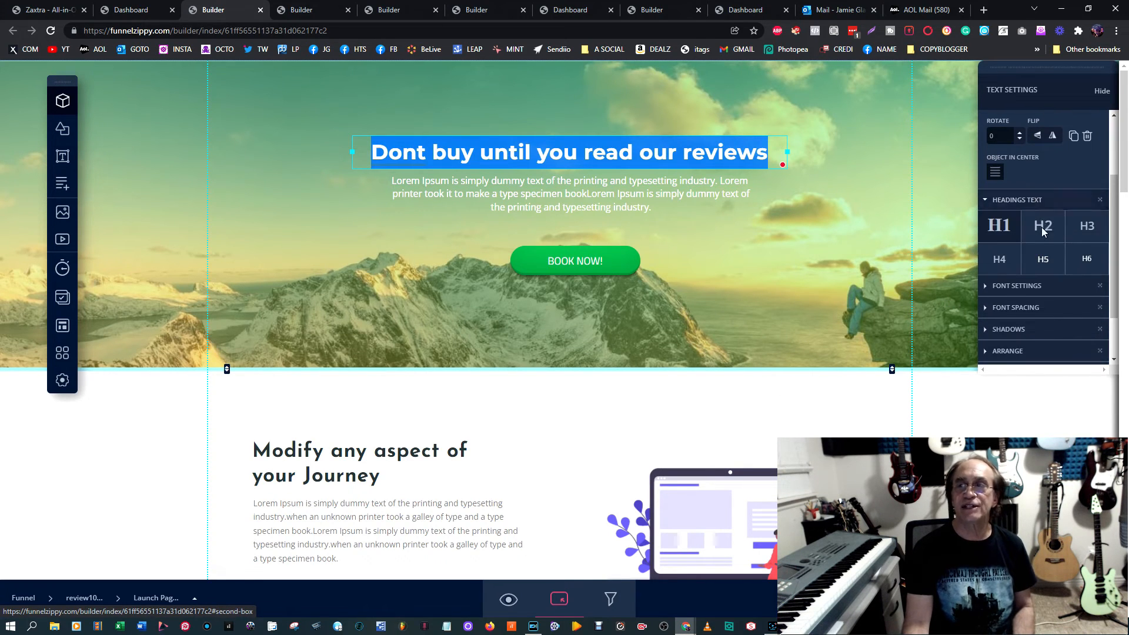
pyautogui.click(1015, 285)
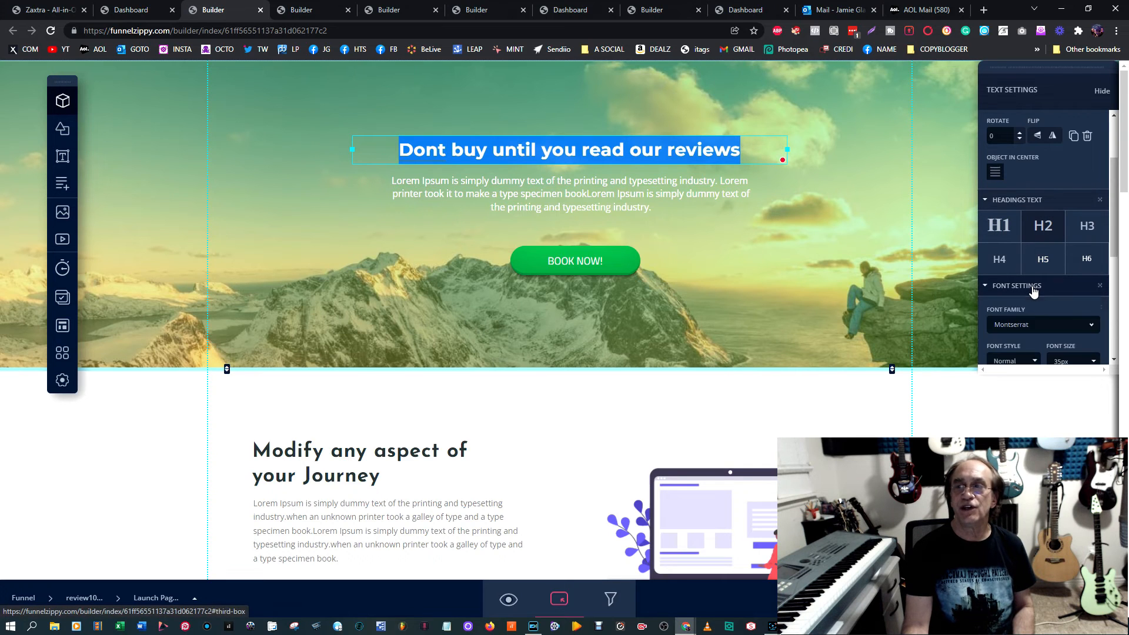
# Give the headline an entrance animation in Animation Settings.
pyautogui.scroll(-3)
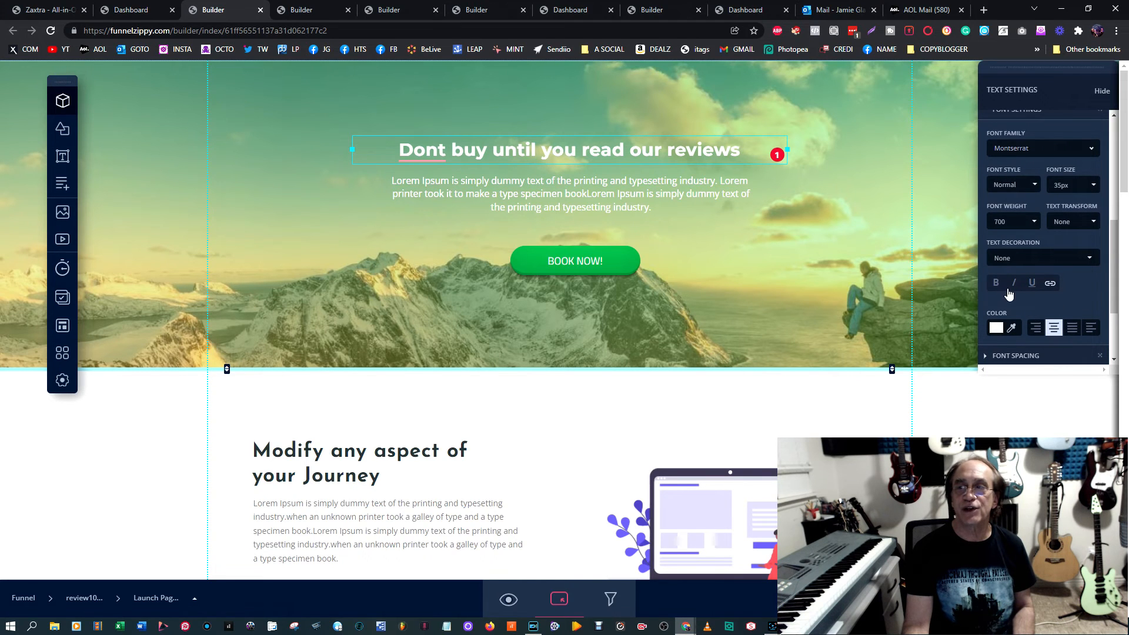
pyautogui.scroll(-3)
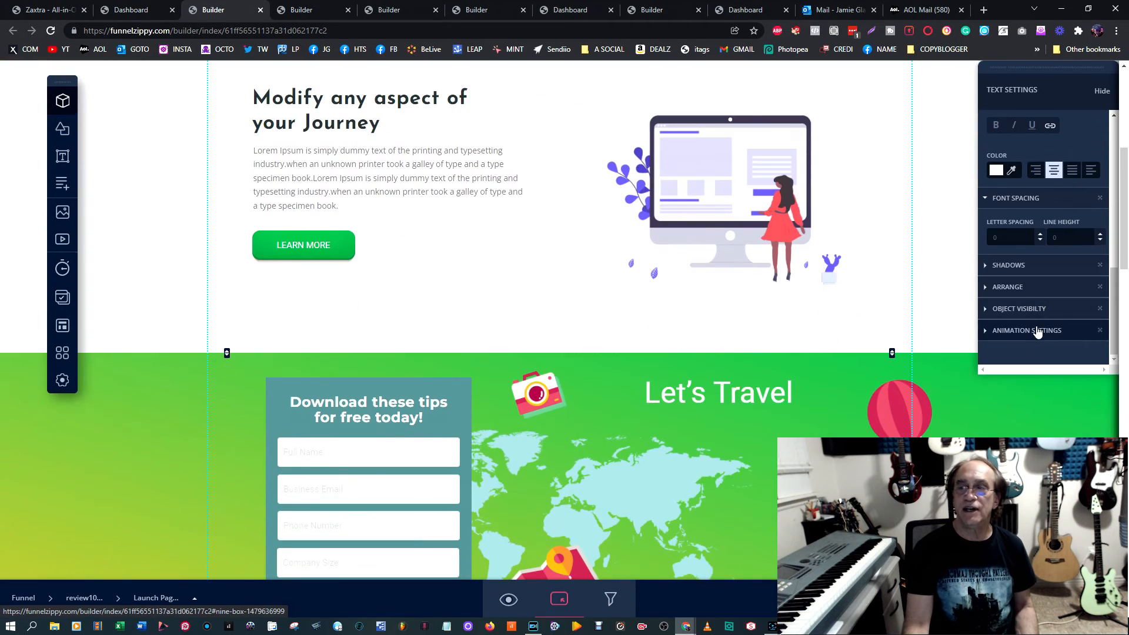
pyautogui.click(1026, 330)
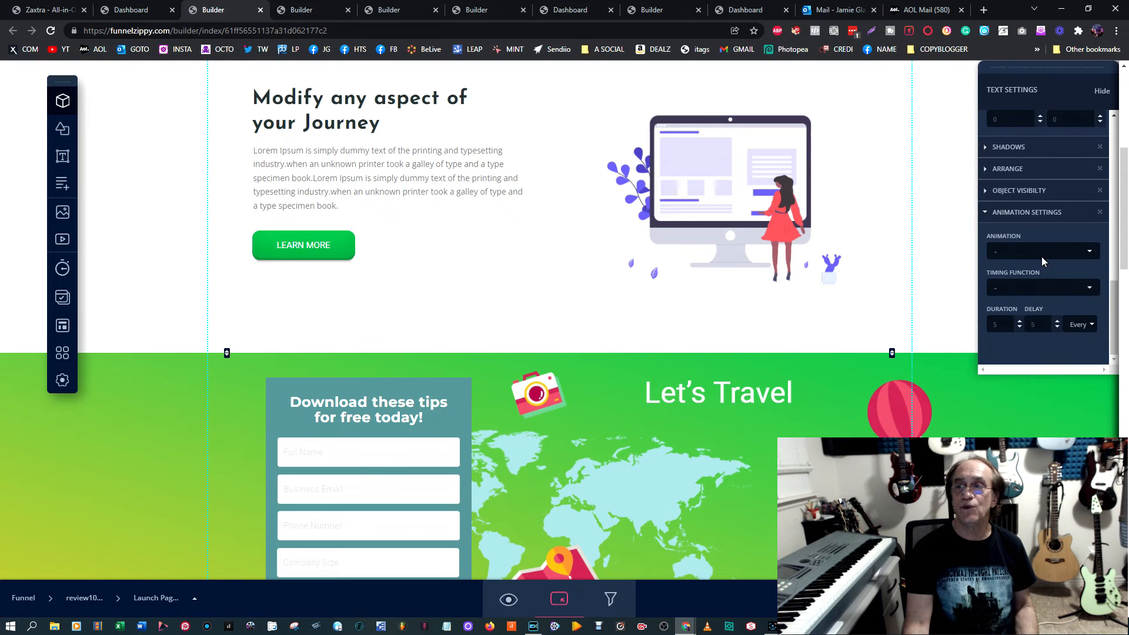
pyautogui.click(1040, 250)
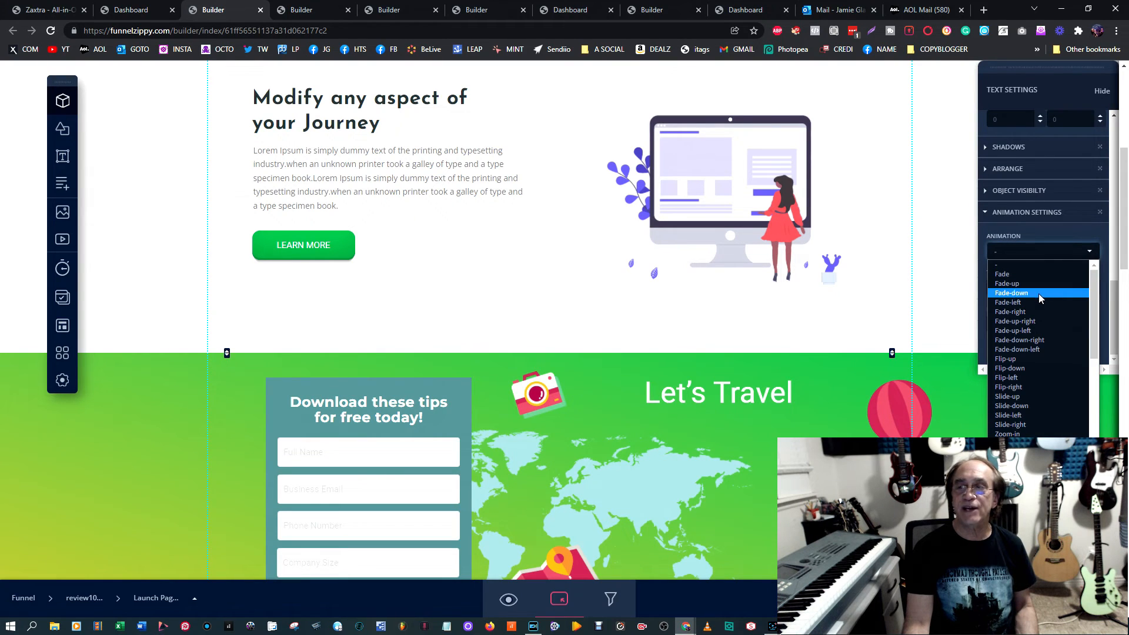
pyautogui.click(728, 194)
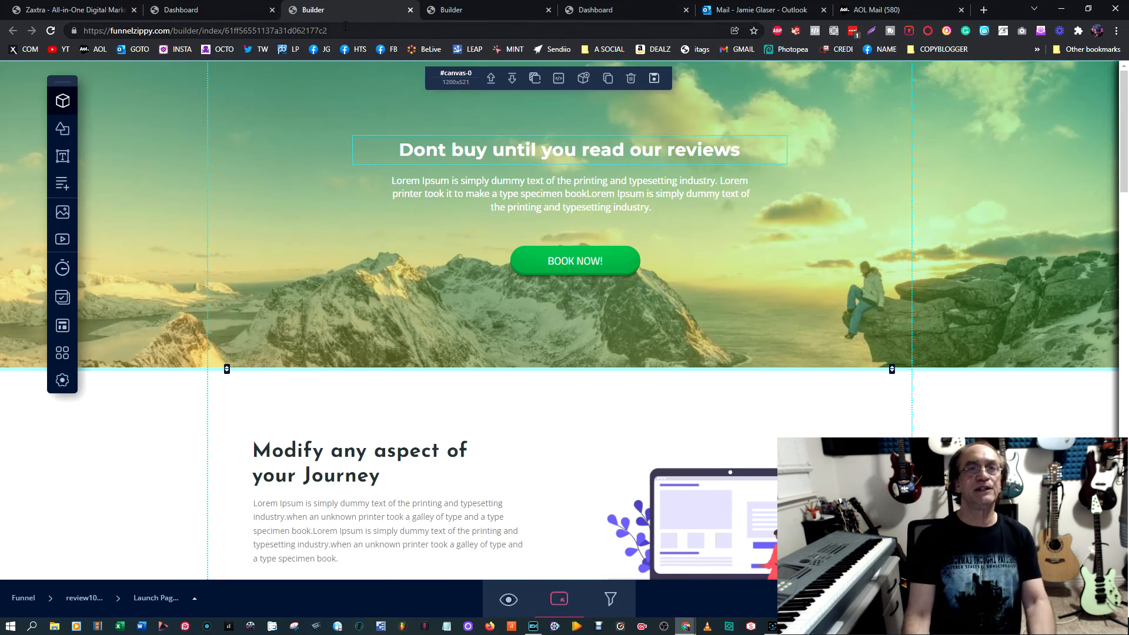
# Load review101.funnelzippy.com and test the More Info button on the live order page.
pyautogui.write('https://review101.funnelzippy.com')
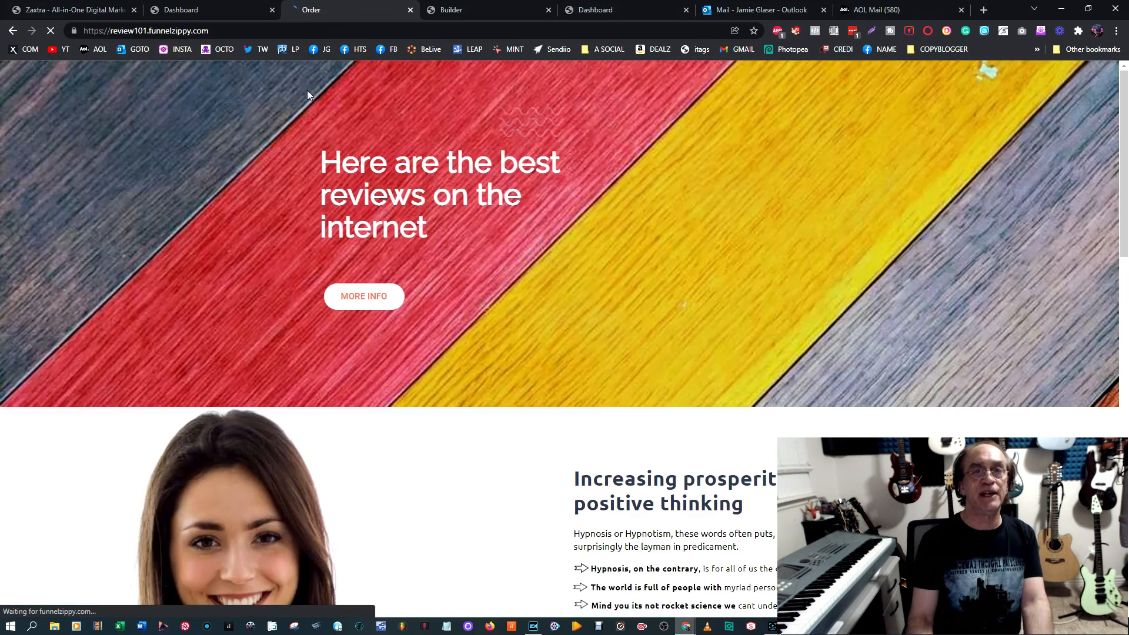
pyautogui.scroll(-3)
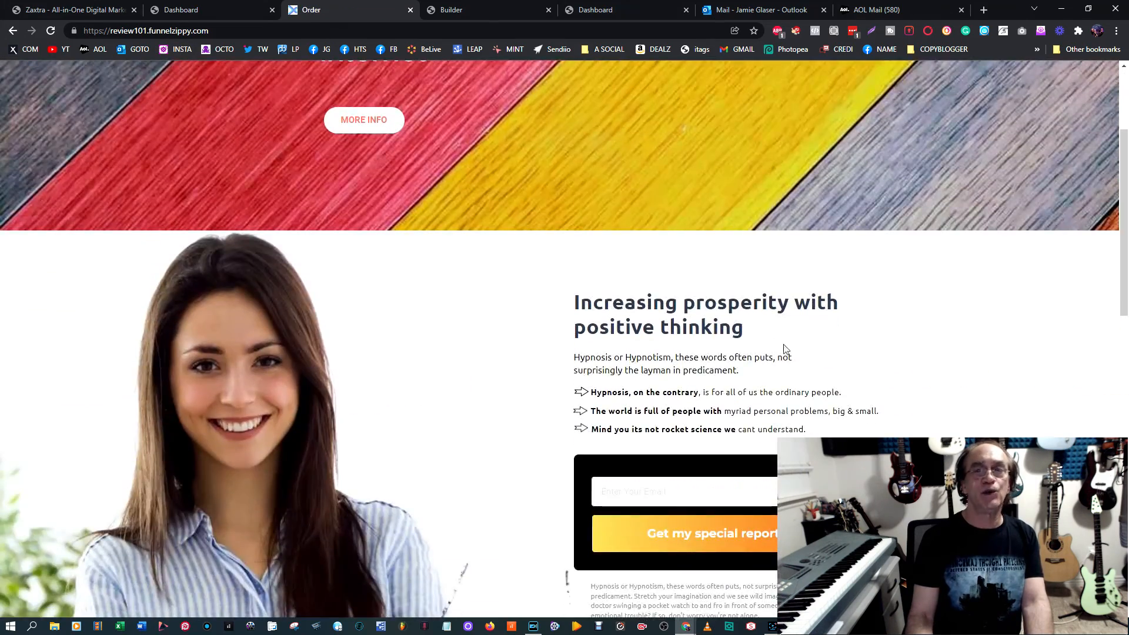
pyautogui.scroll(-3)
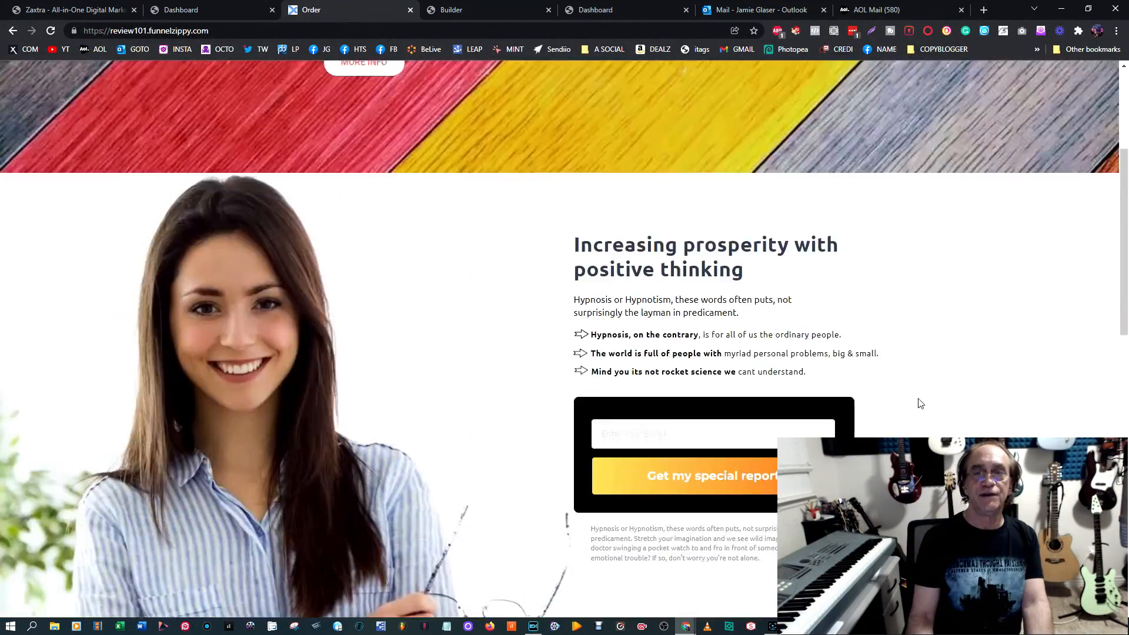
pyautogui.scroll(3)
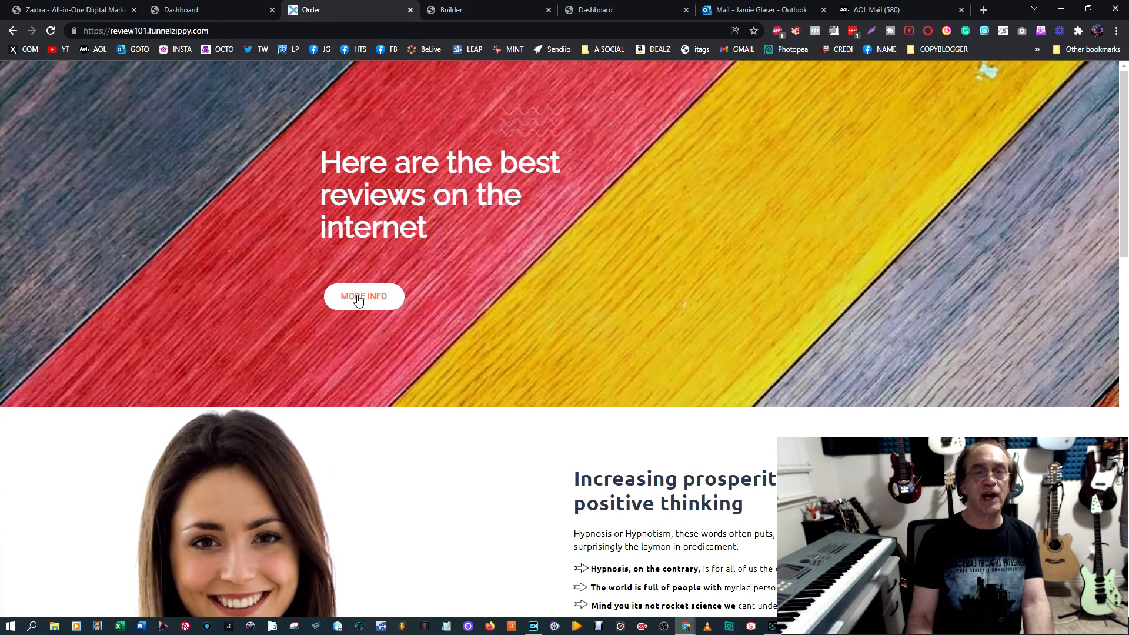
pyautogui.click(363, 297)
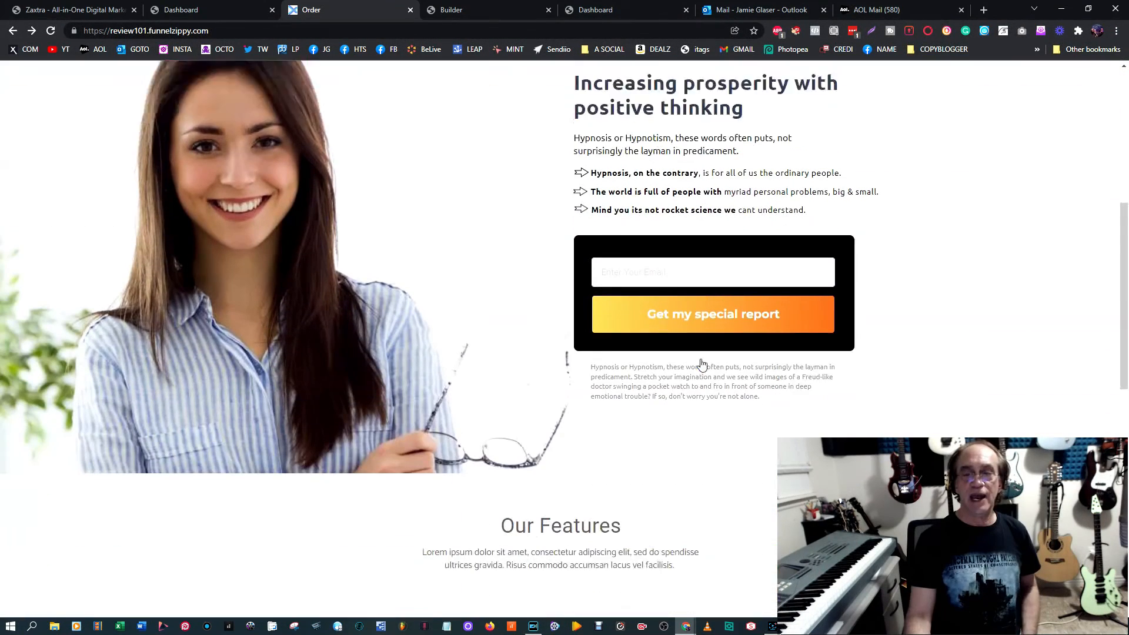
# Follow 'Get my special report' to the live launch page and review it down to the footer.
pyautogui.scroll(-3)
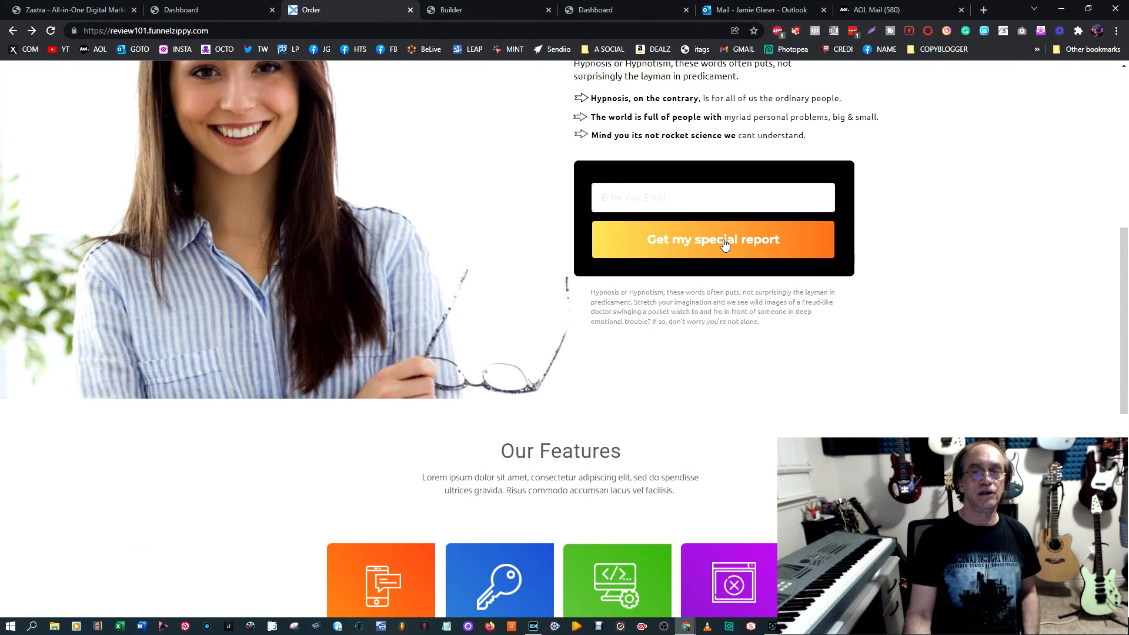
pyautogui.click(712, 239)
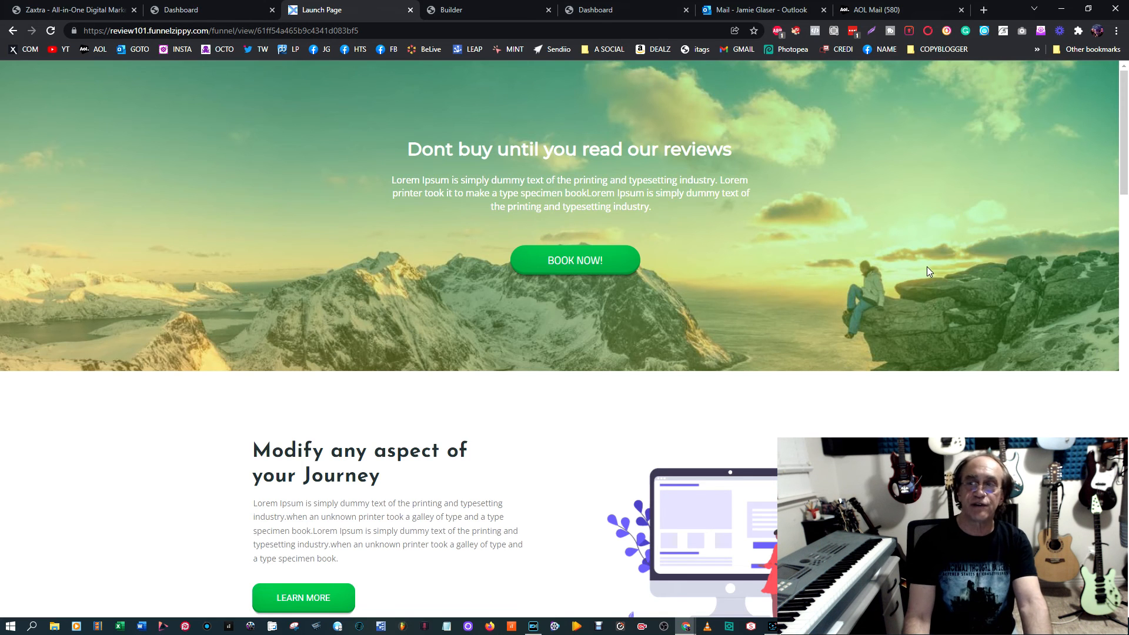
pyautogui.scroll(-3)
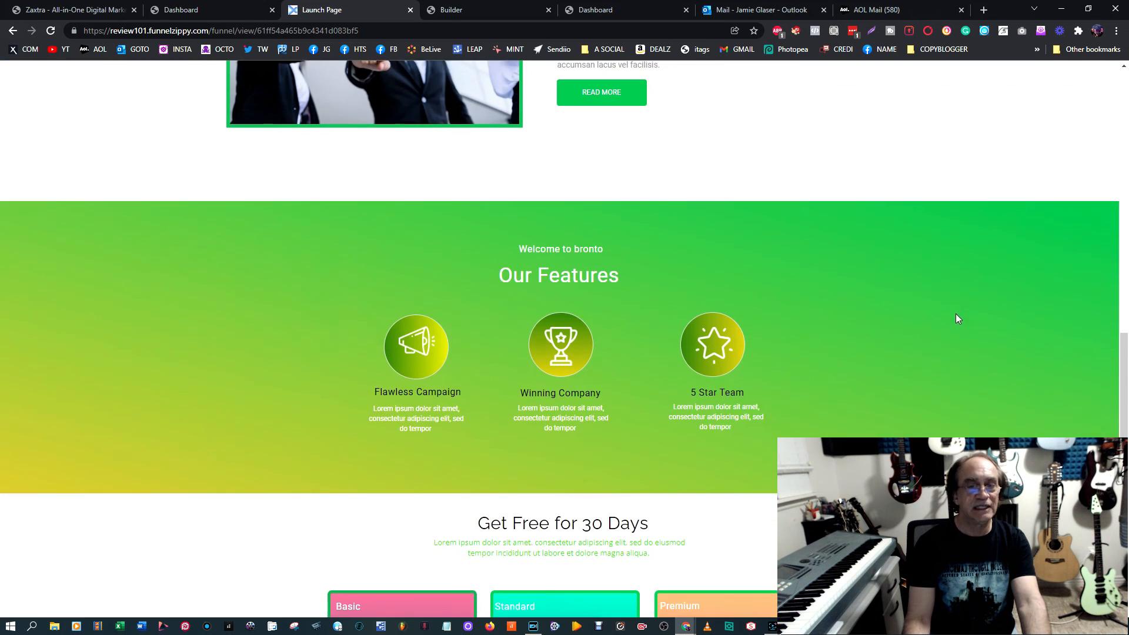
pyautogui.scroll(-3)
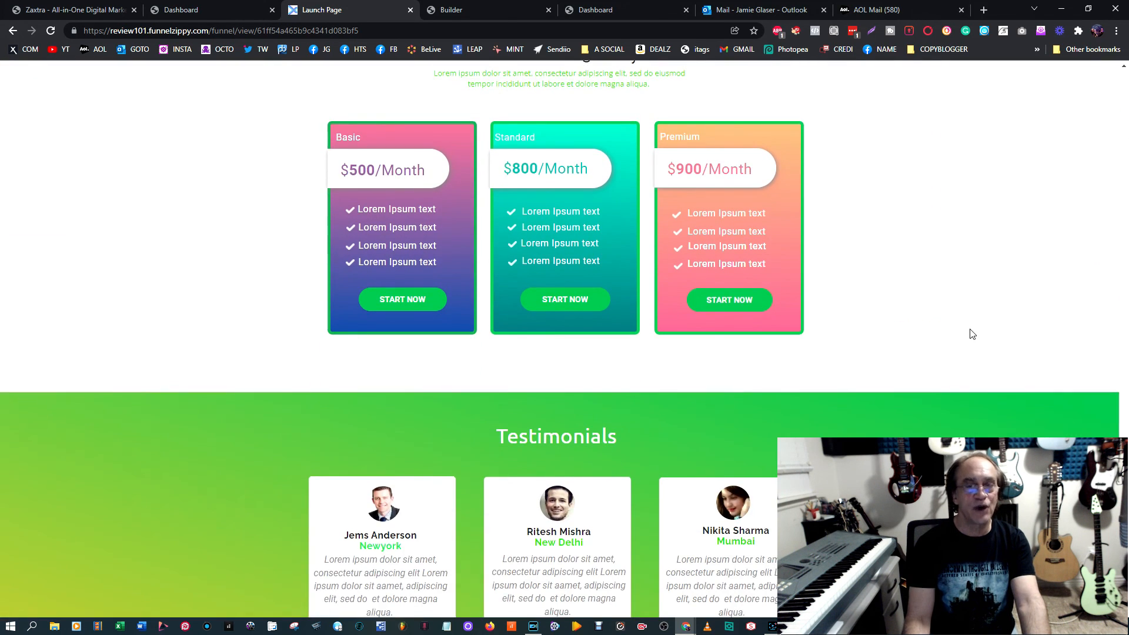
pyautogui.scroll(-3)
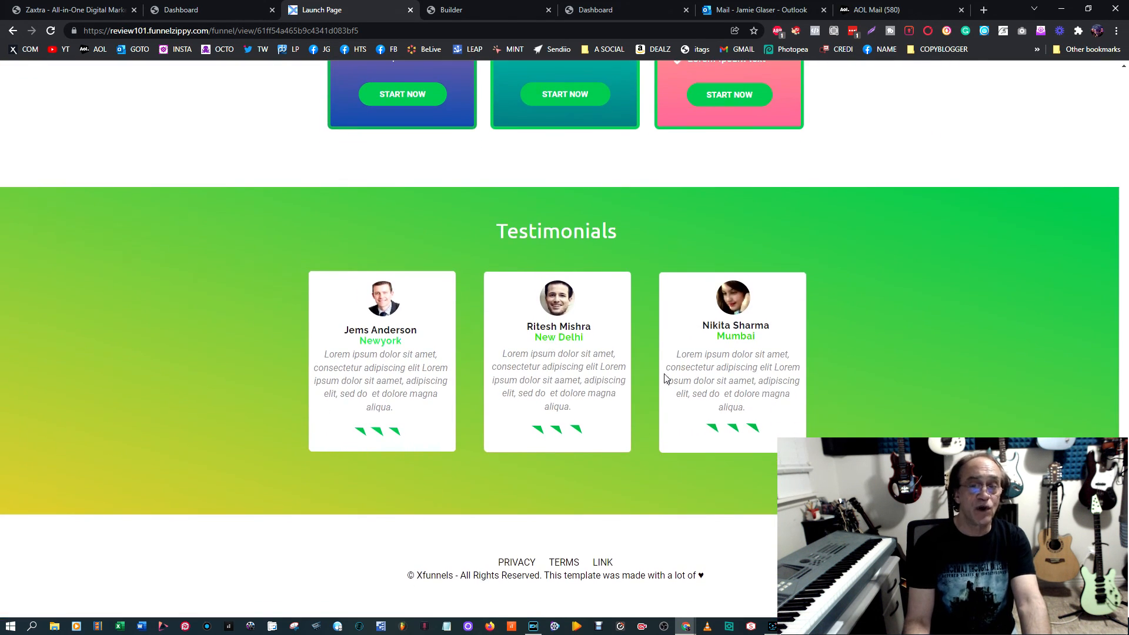